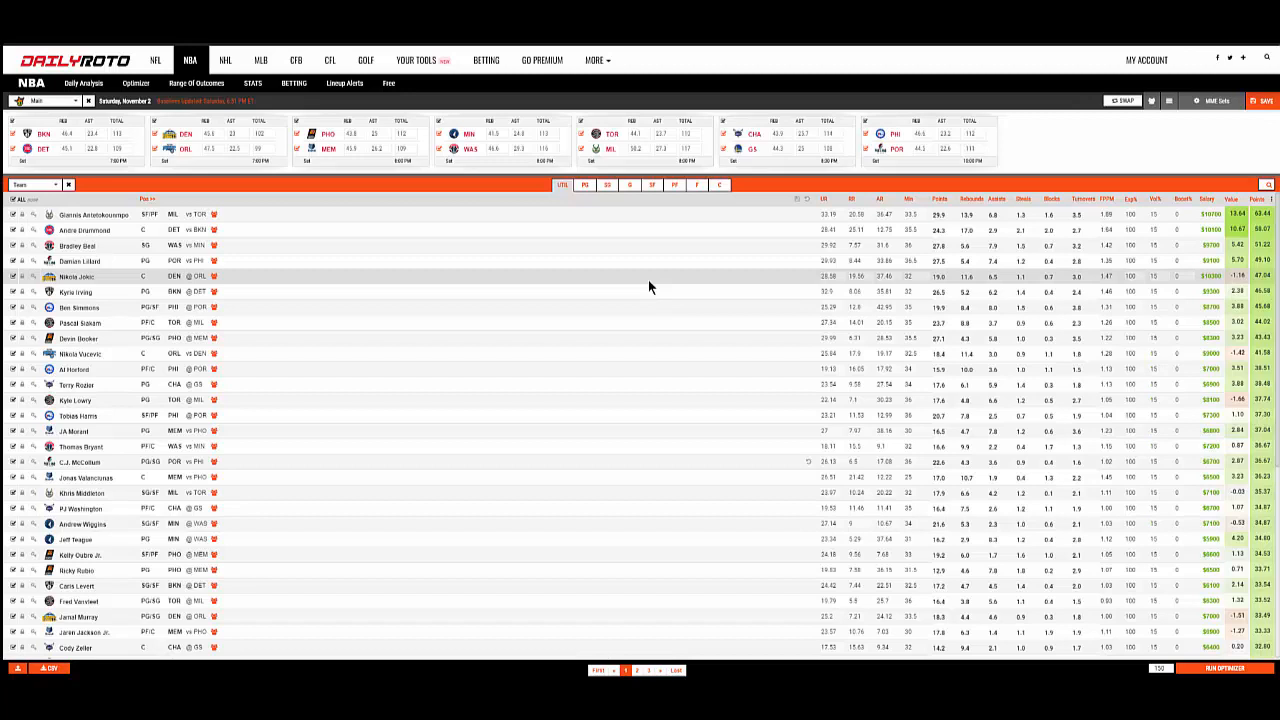
mouse_move(653, 296)
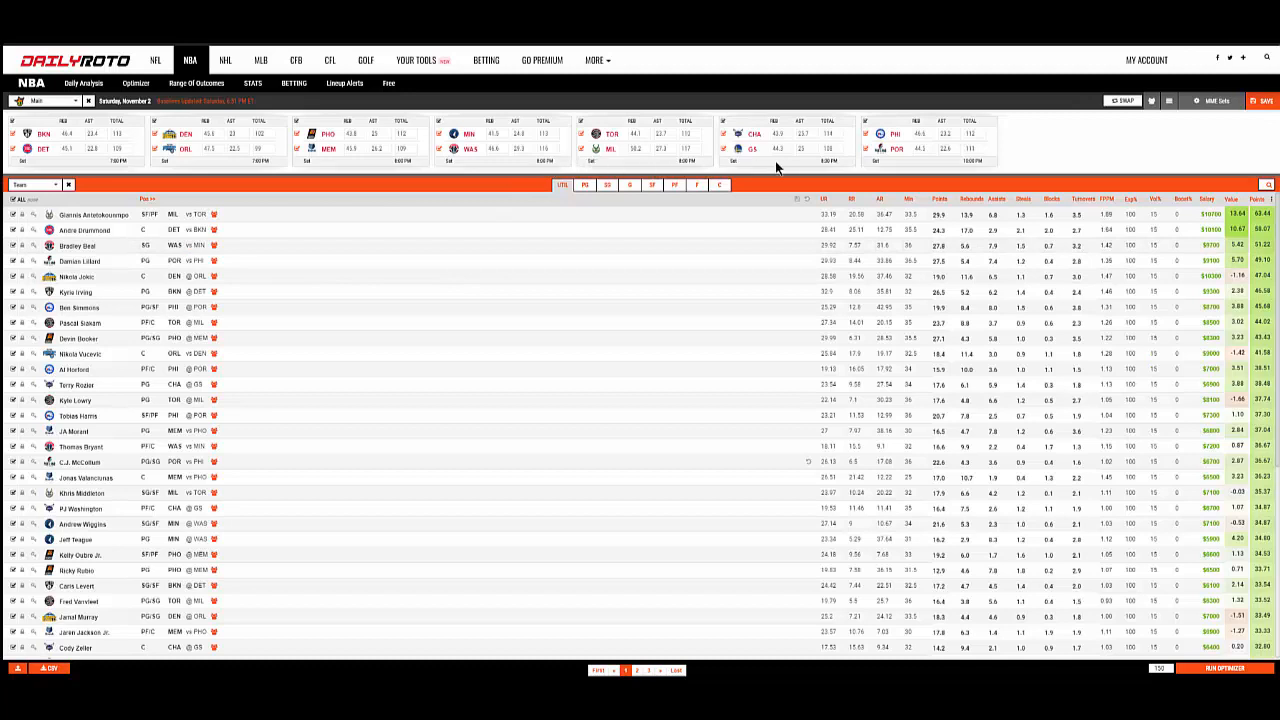
mouse_move(740, 222)
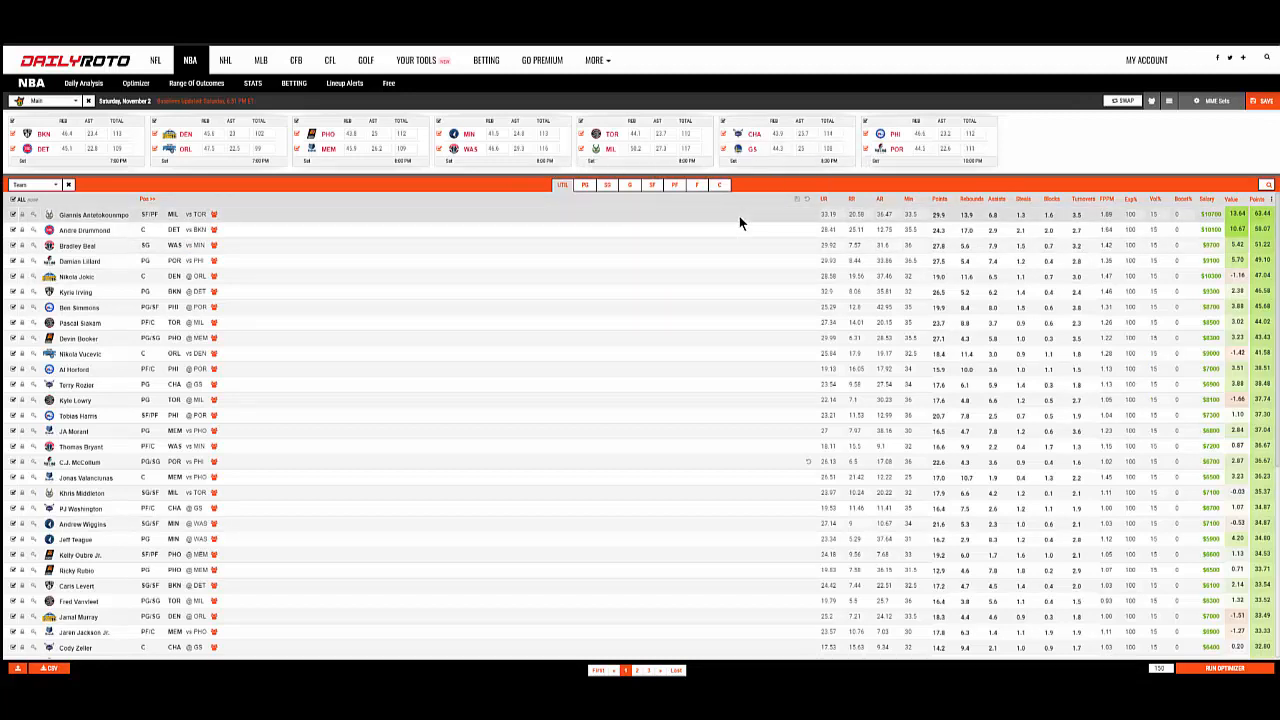
mouse_move(694, 257)
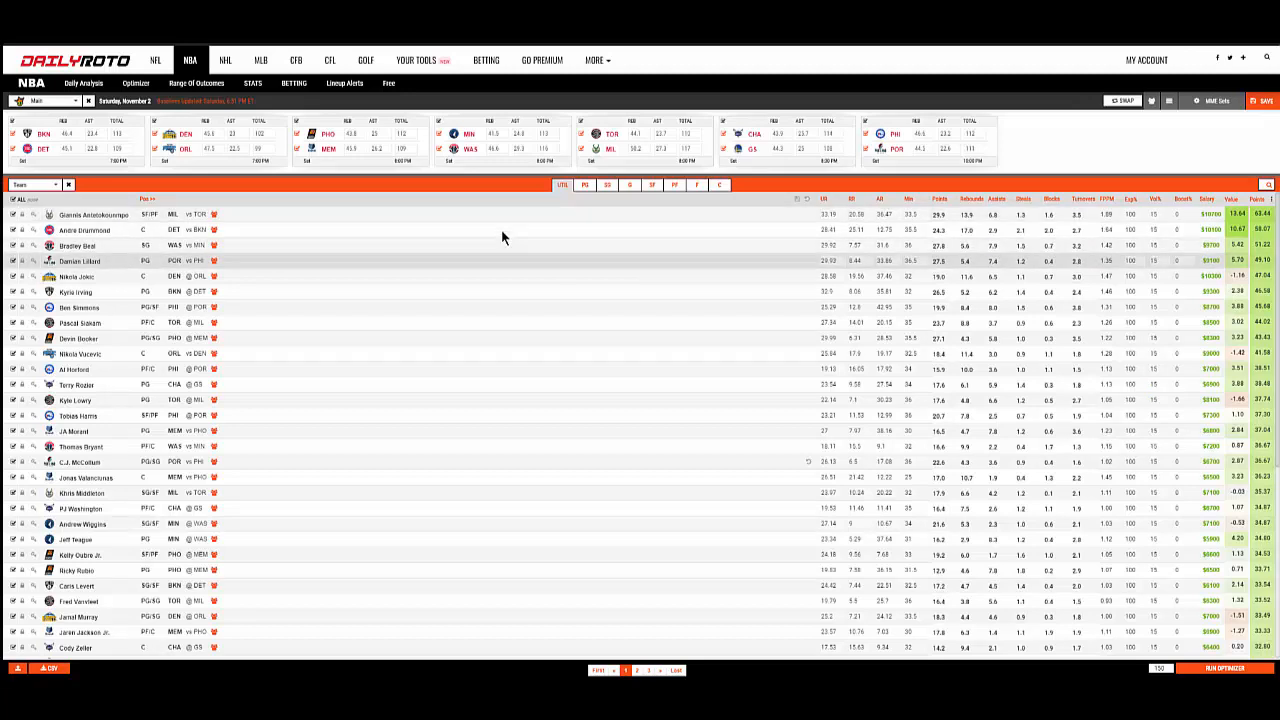
mouse_move(508, 231)
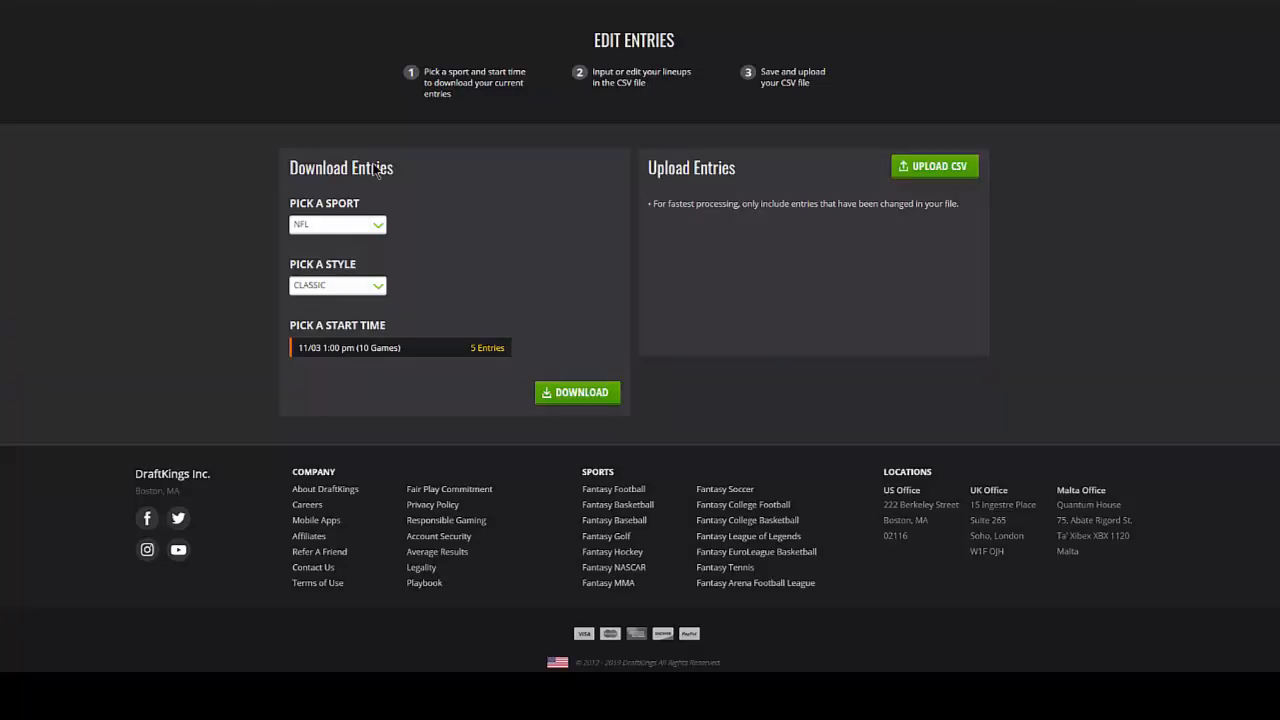
Step: Download the 150 NBA Classic 11/02 7:00 pm entries as a CSV and launch it in Excel
click(337, 224)
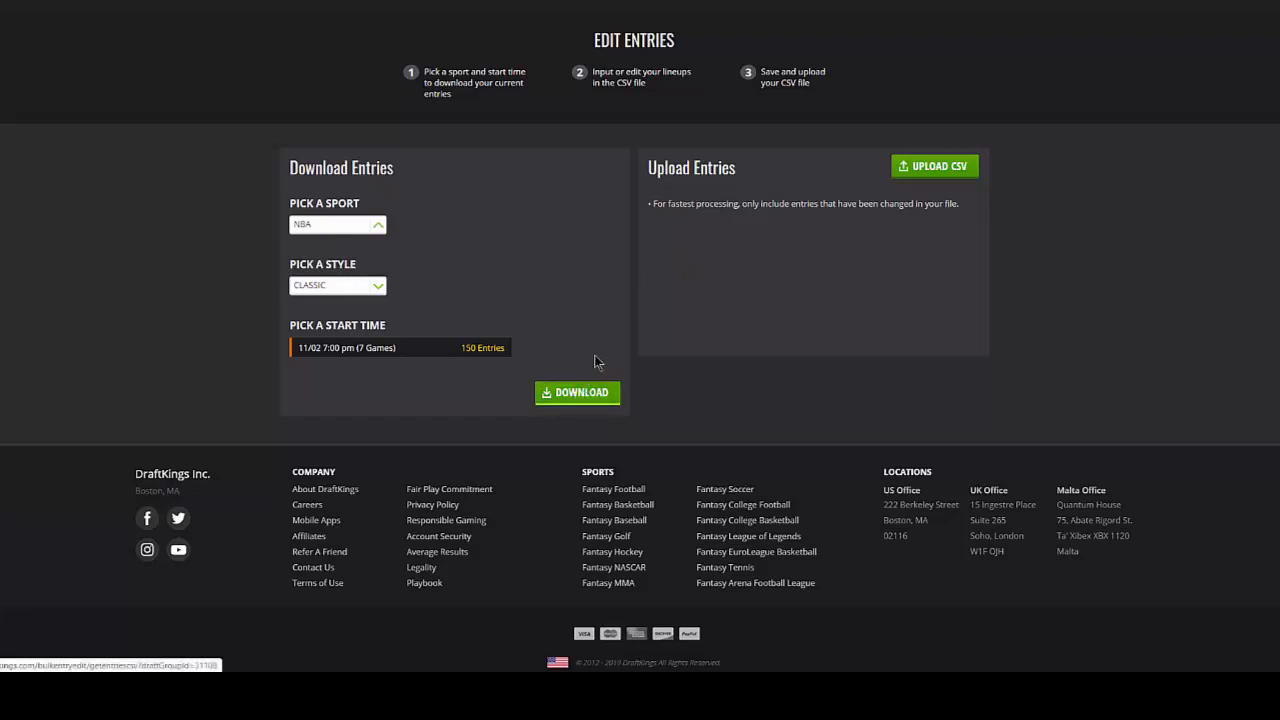
click(576, 393)
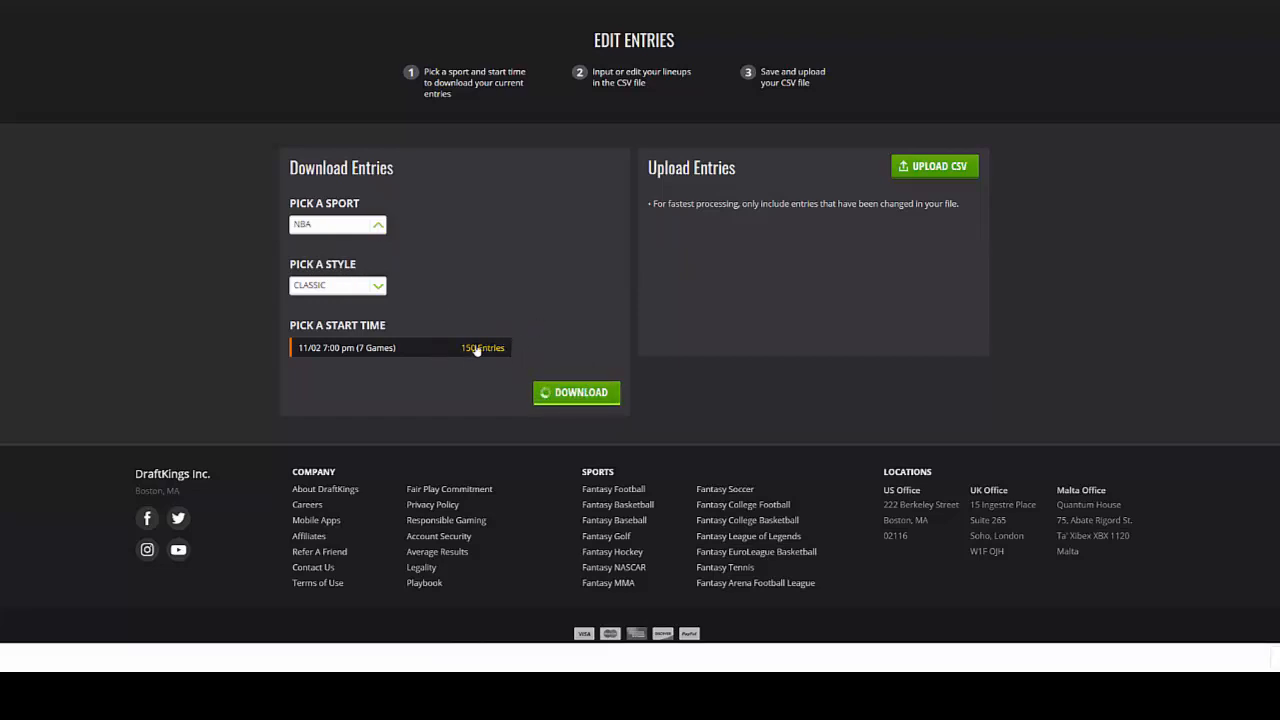
click(576, 393)
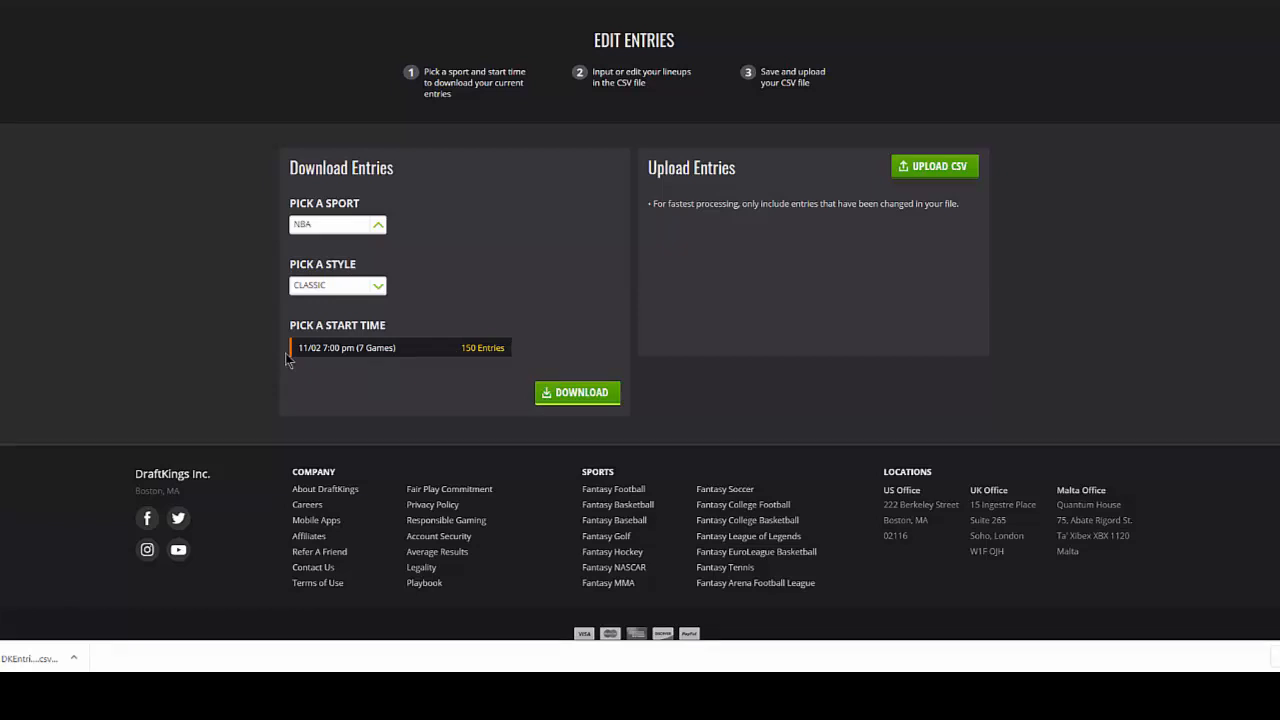
click(35, 655)
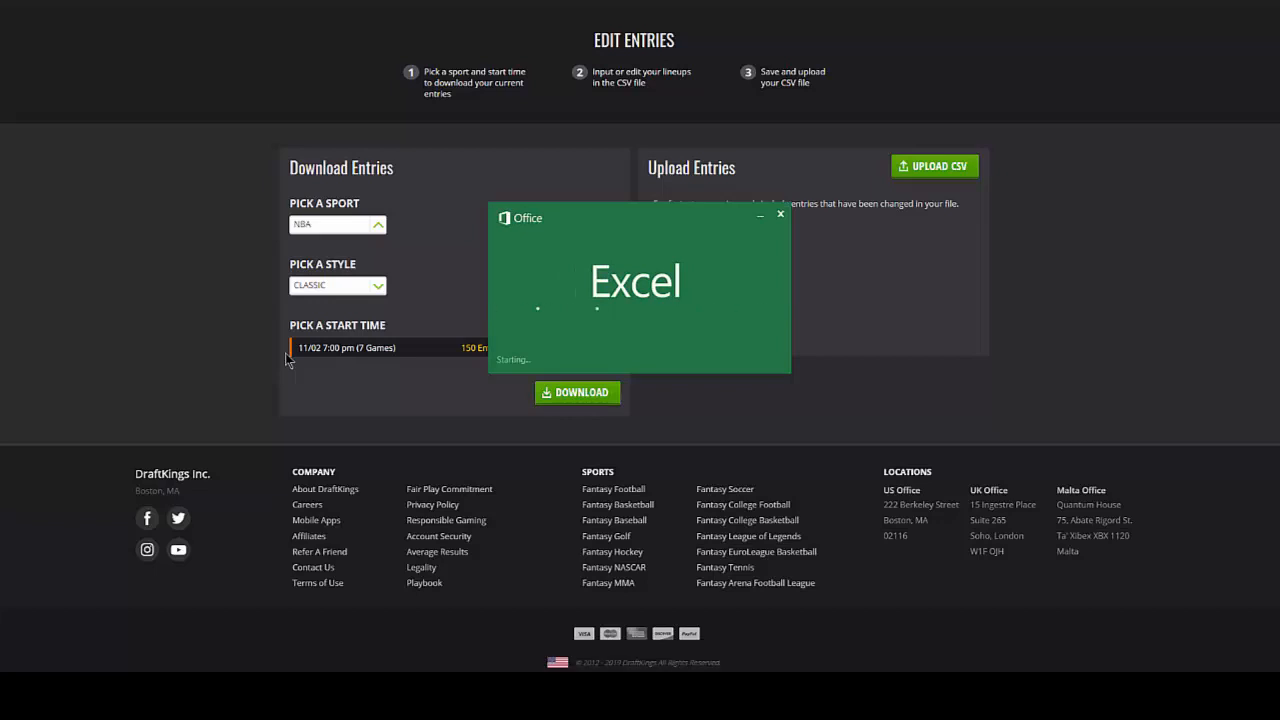
mouse_move(326, 313)
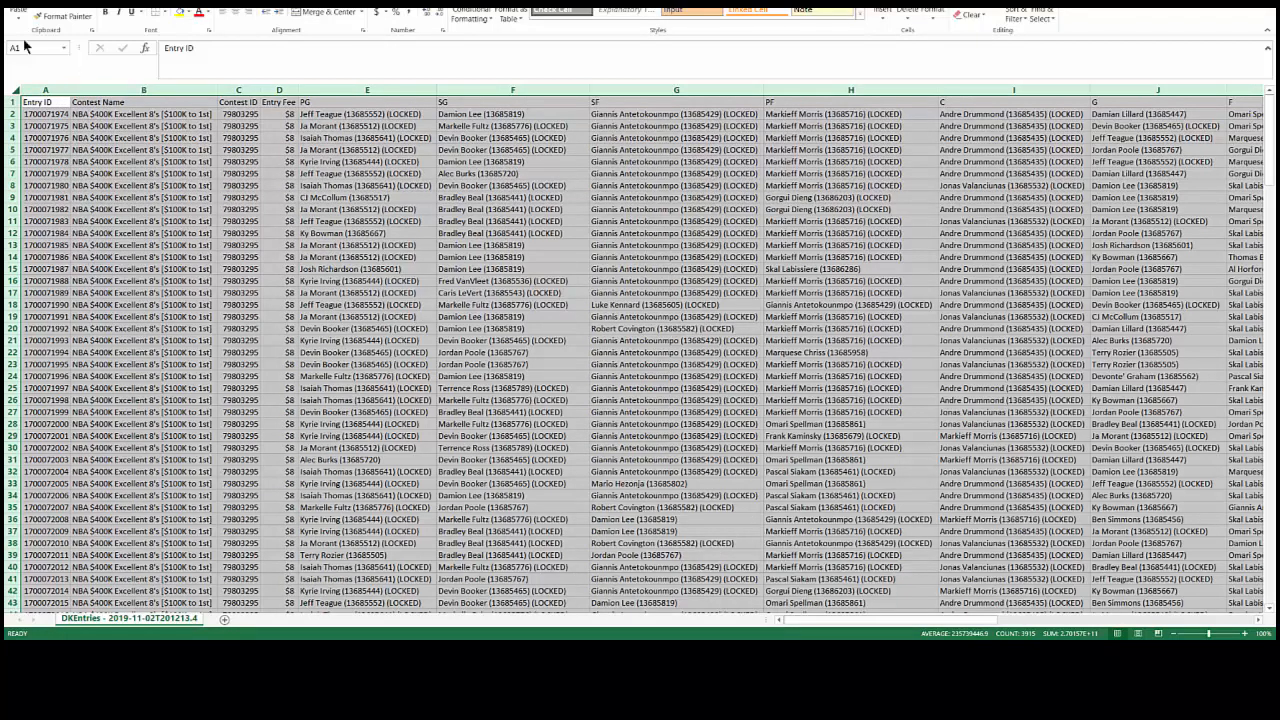
Step: Save the DKEntries workbook via File > Save, answering Yes to keep CSV format
click(30, 5)
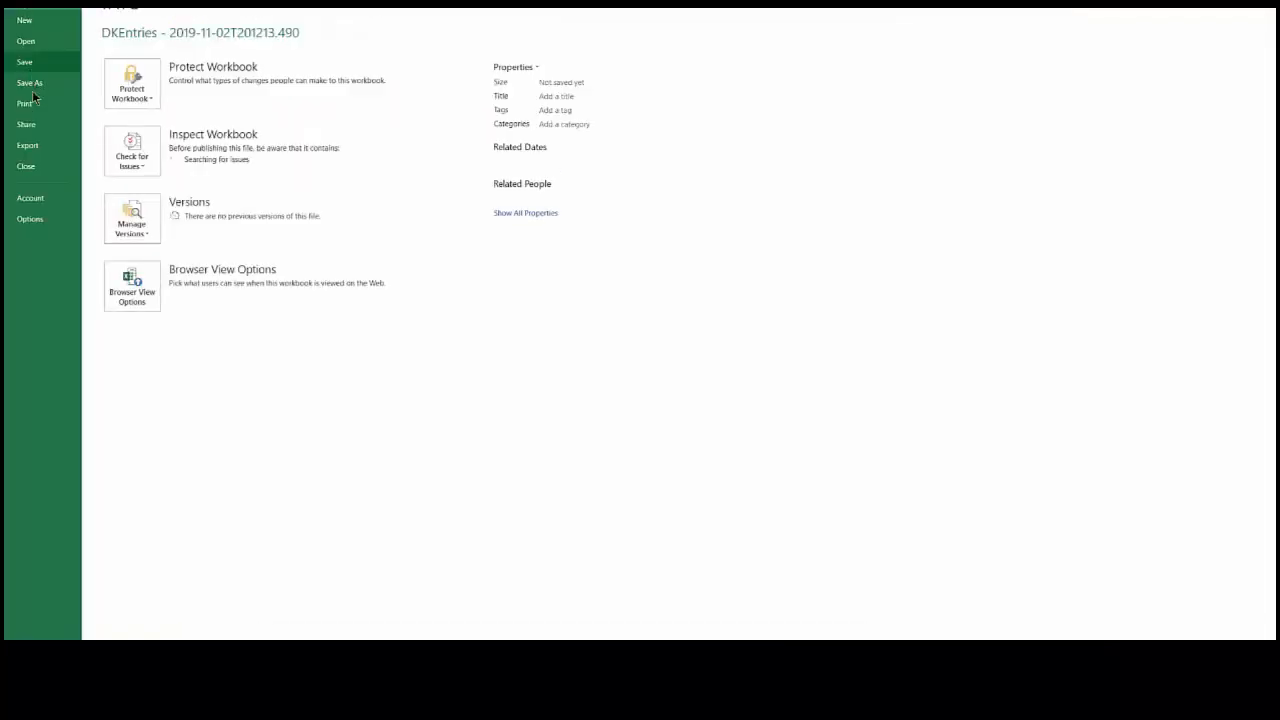
click(32, 82)
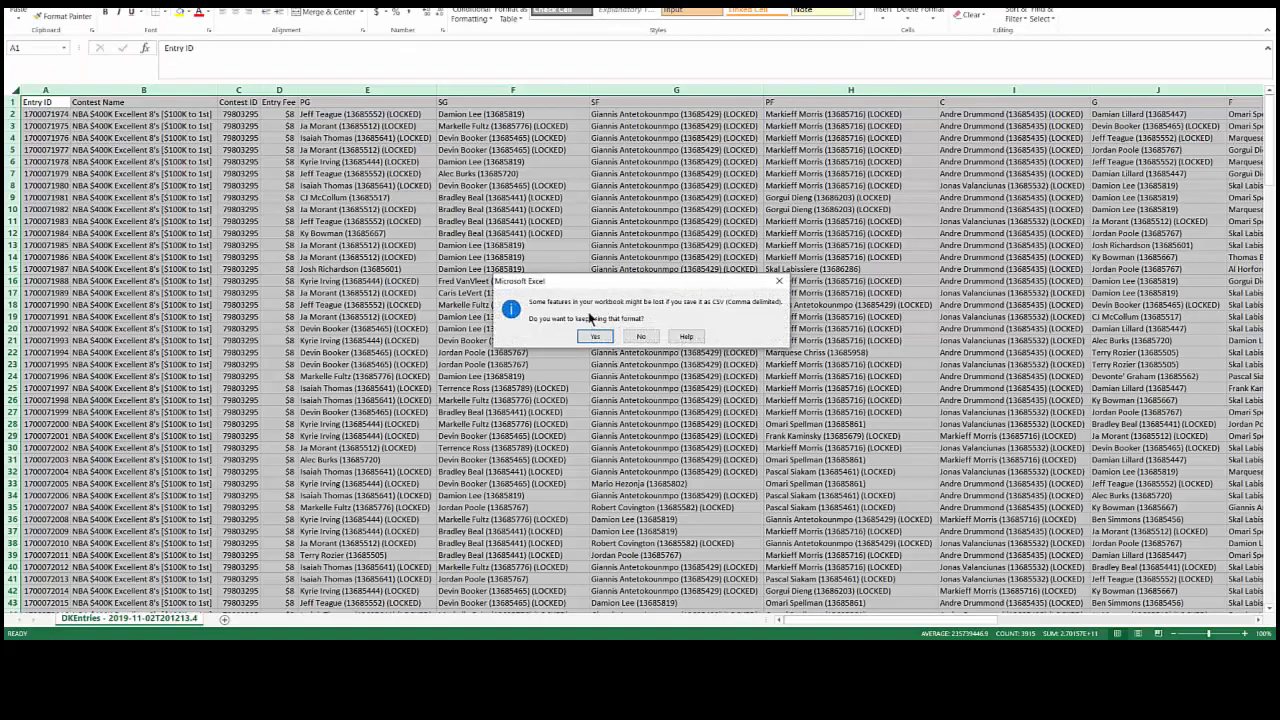
click(595, 336)
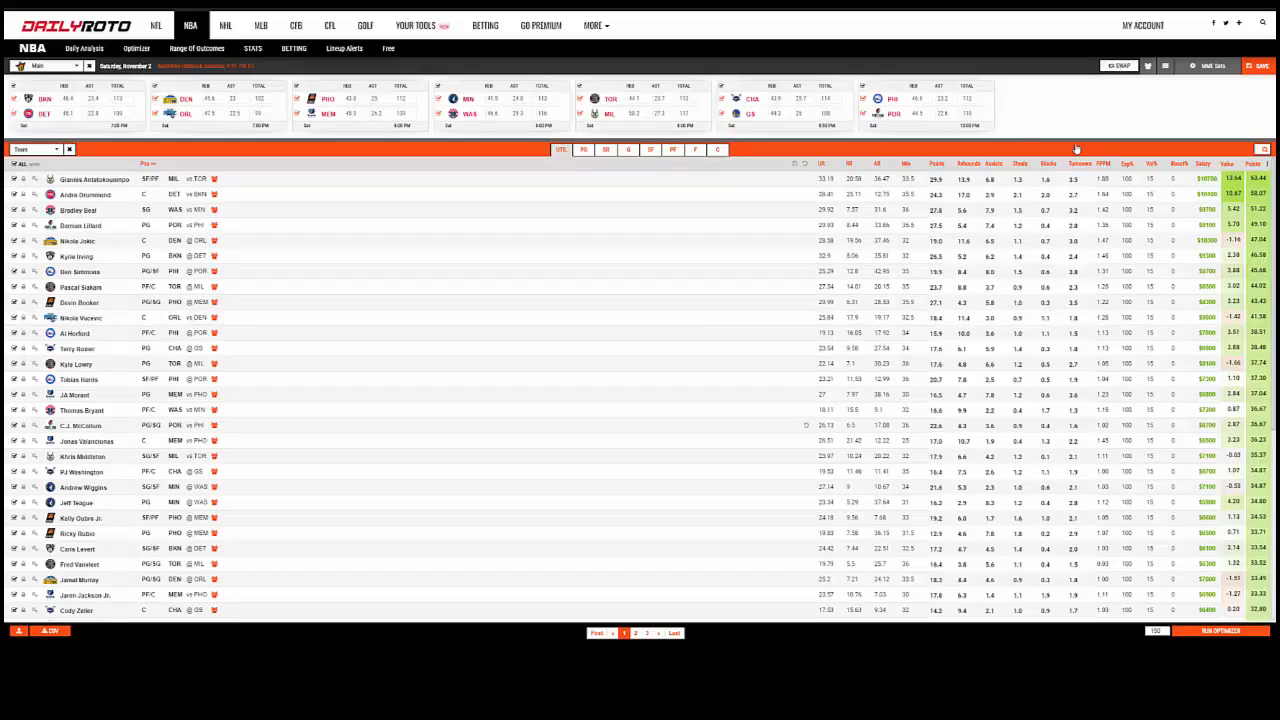
Step: Load the saved DKEntries CSV into DailyRoto's late swap panel via Choose File and Swap
click(1116, 66)
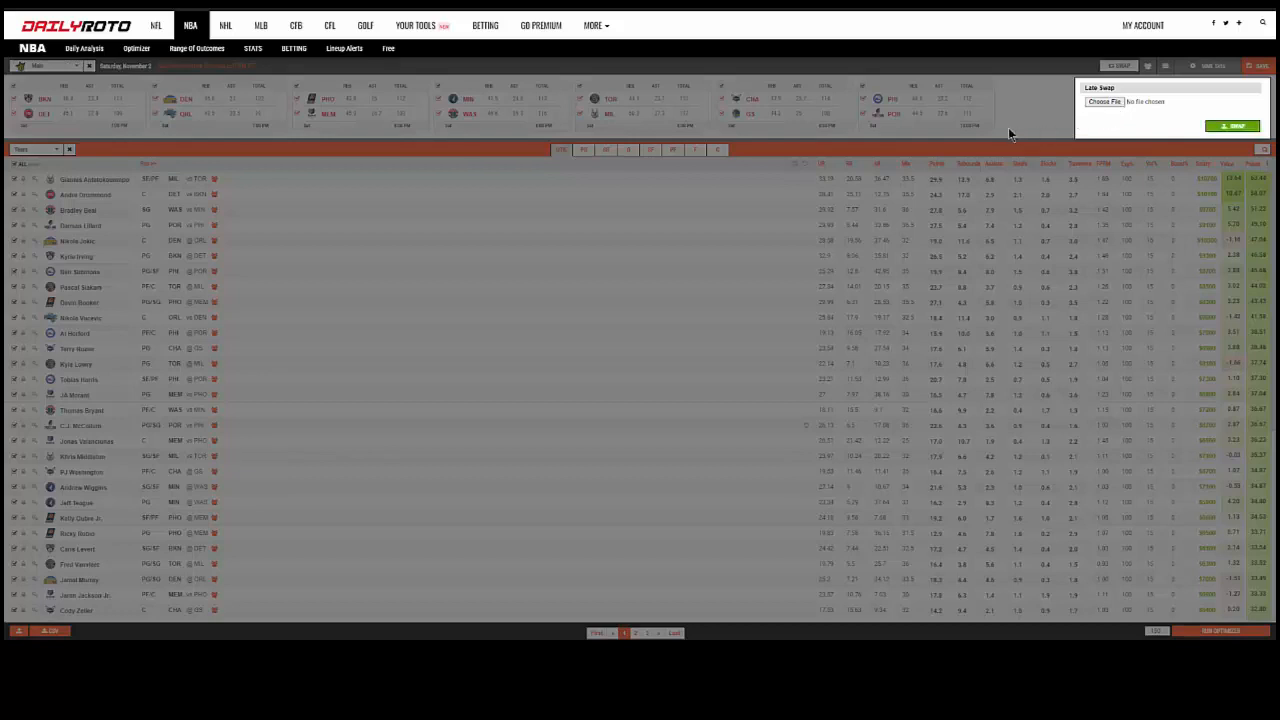
mouse_move(835, 133)
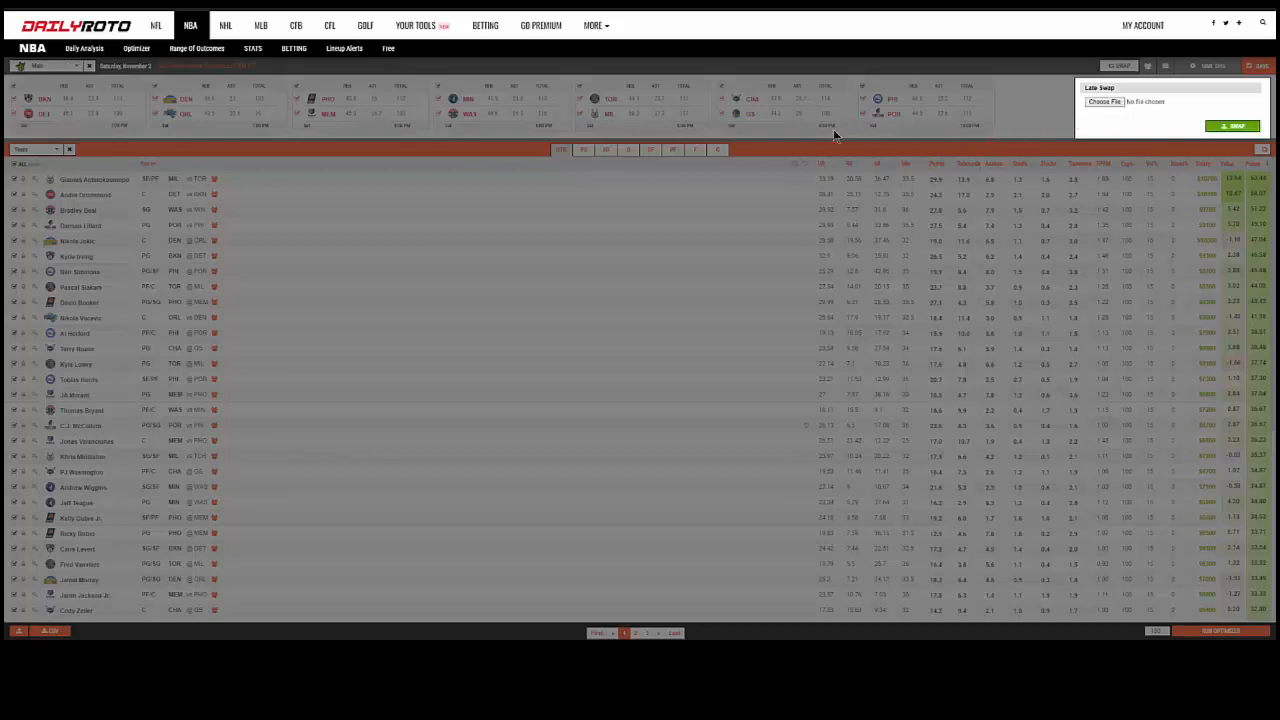
click(1106, 101)
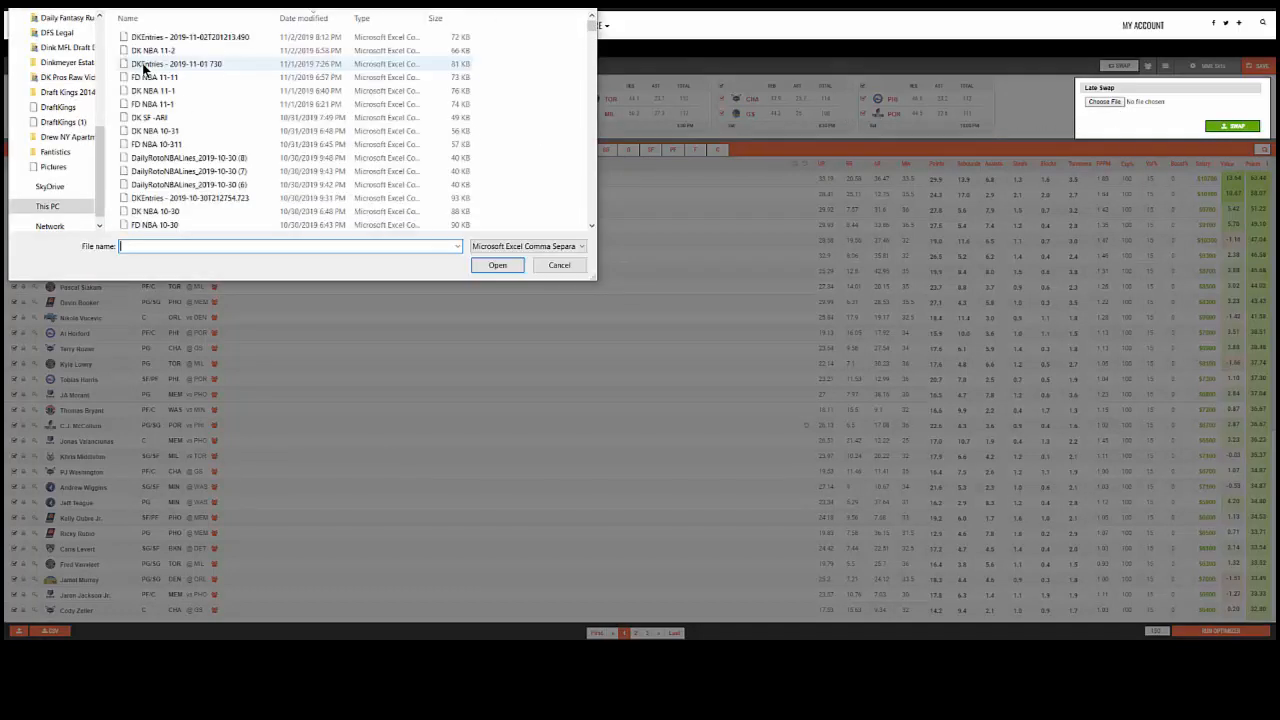
click(559, 265)
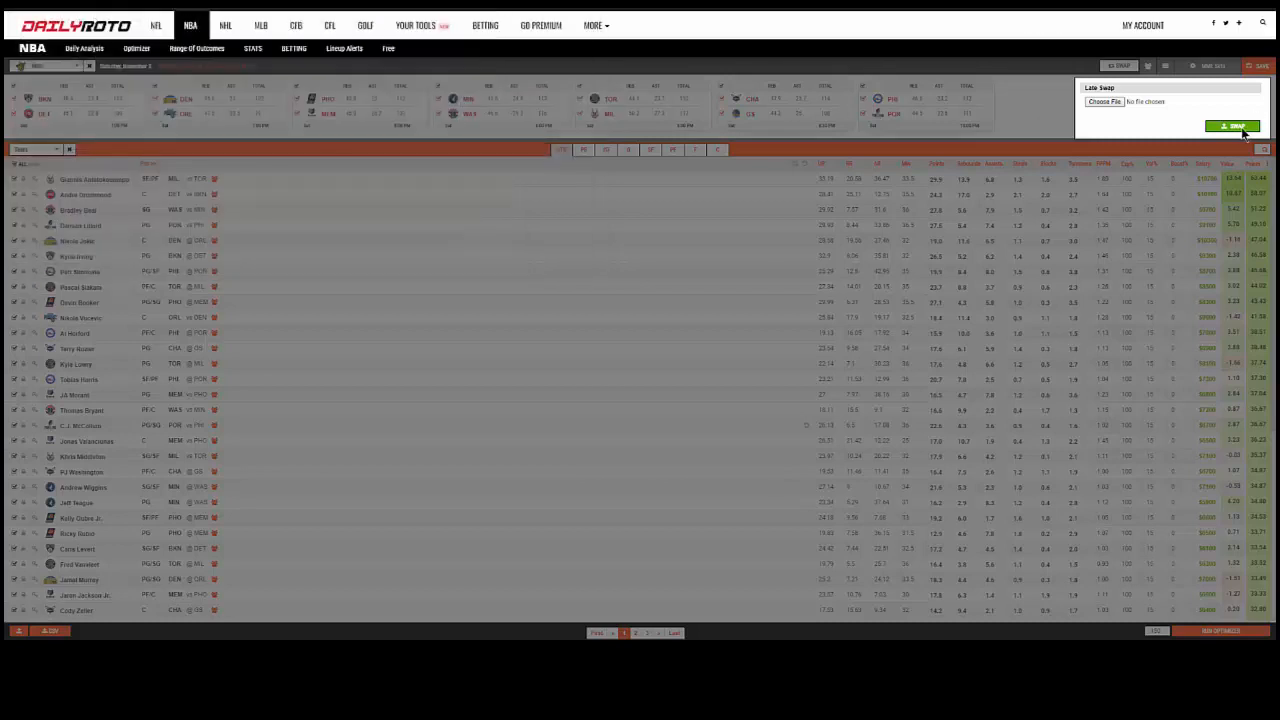
click(1105, 100)
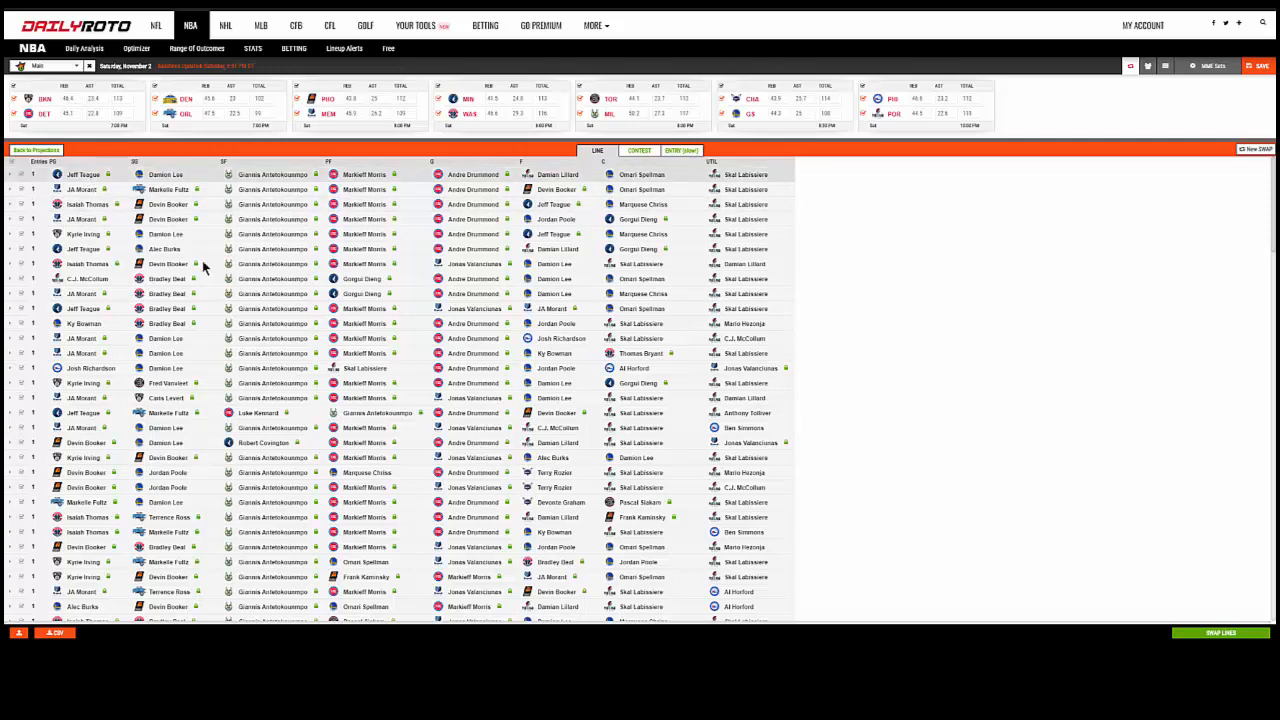
mouse_move(402, 446)
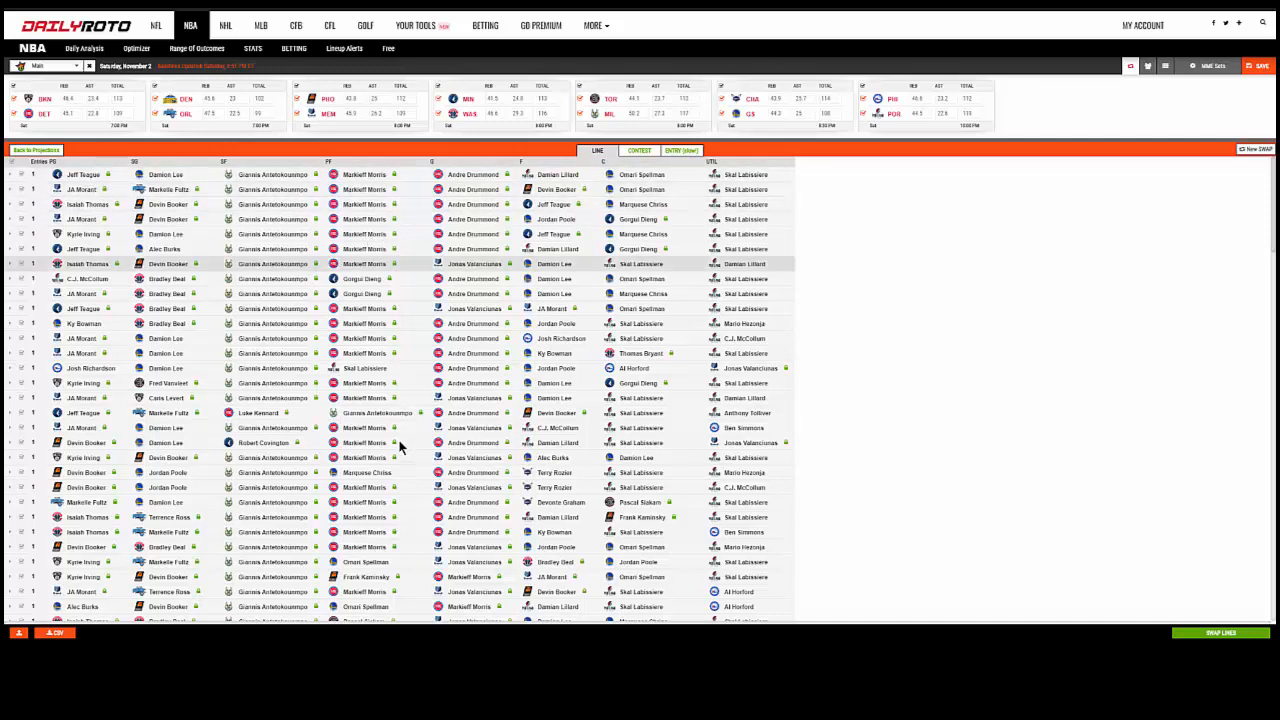
mouse_move(149, 248)
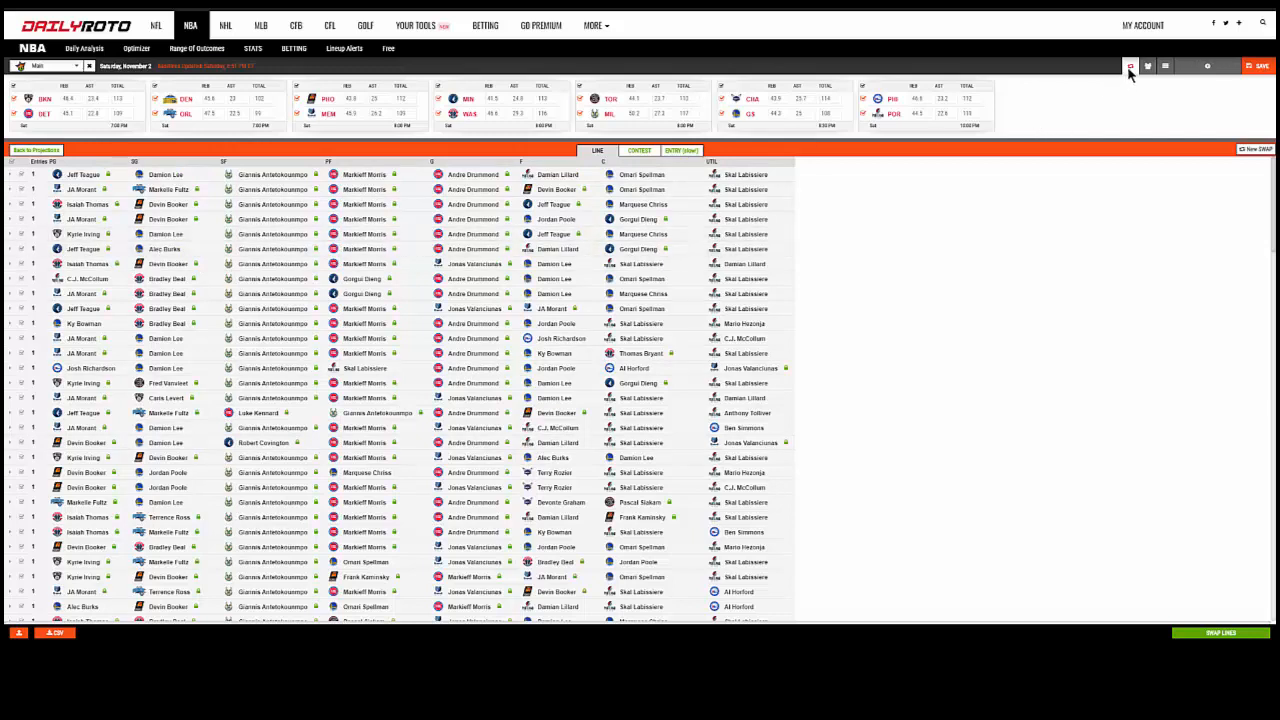
mouse_move(85, 190)
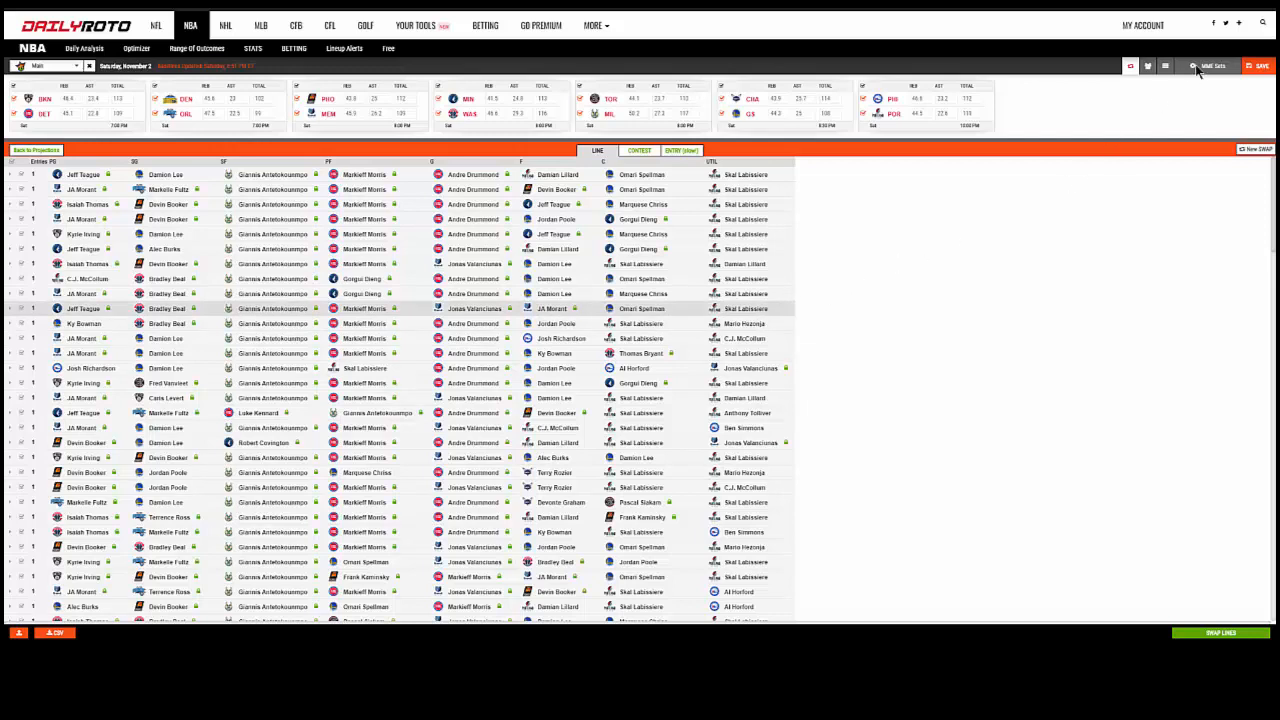
mouse_move(1104, 528)
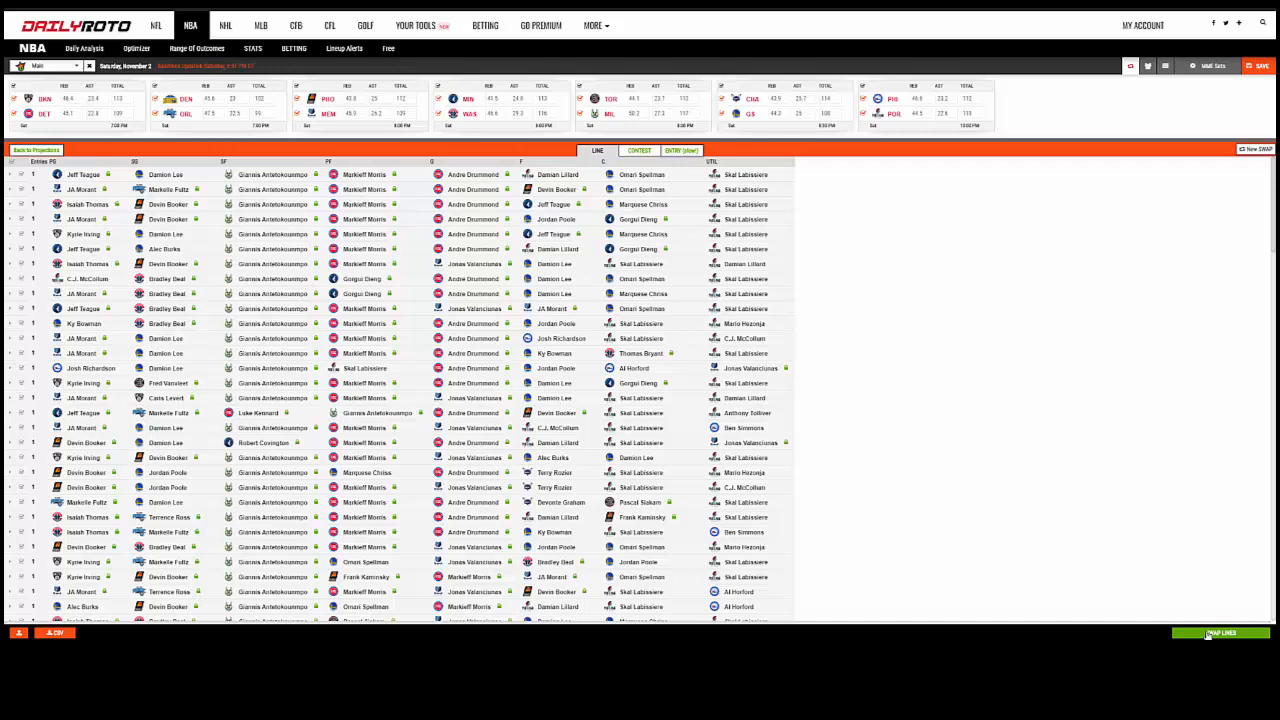
Step: Run the late swap on all 150 imported entries with SWAP LINES
click(1221, 633)
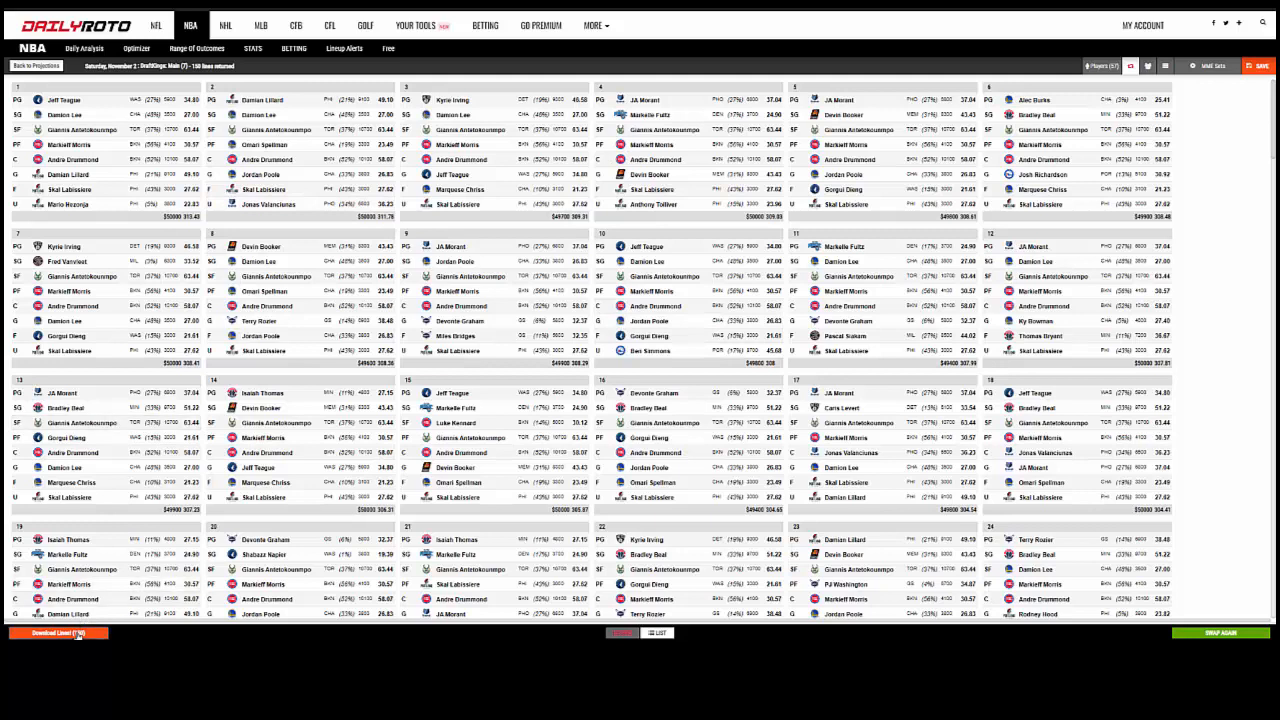
Step: Download the 150 swapped lineups with 'Download Lines (150)'
click(58, 633)
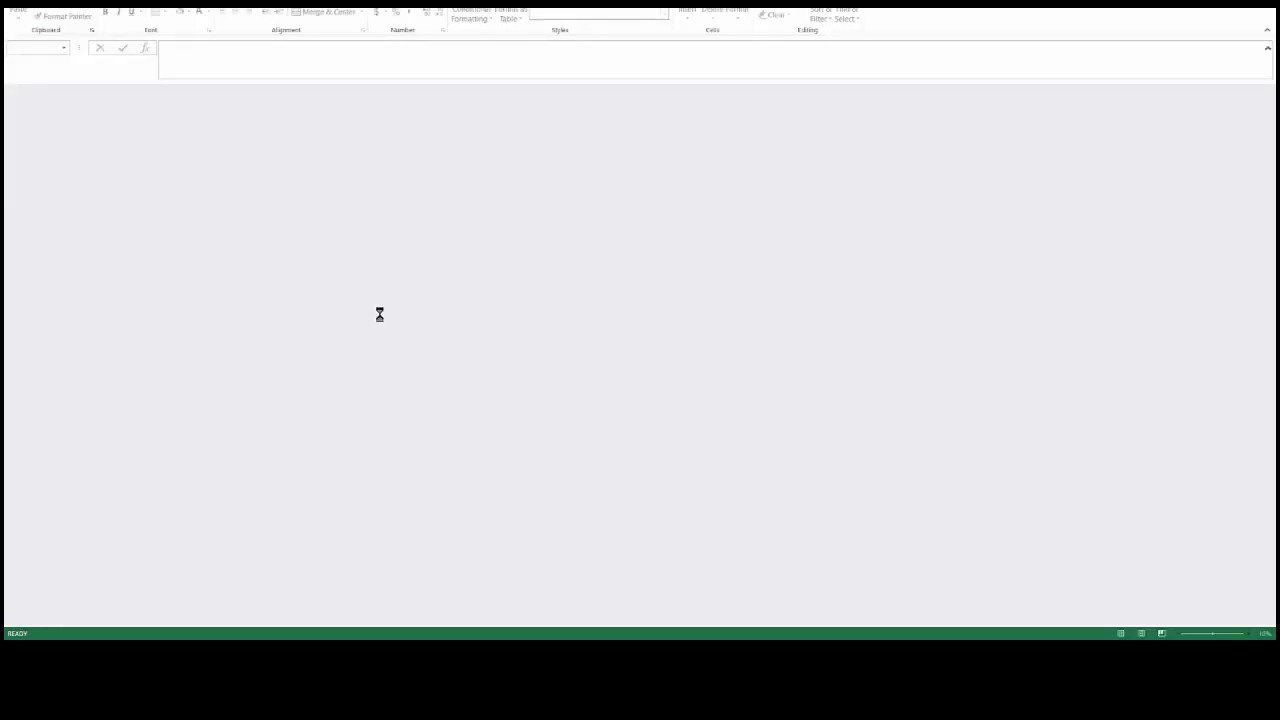
mouse_move(376, 276)
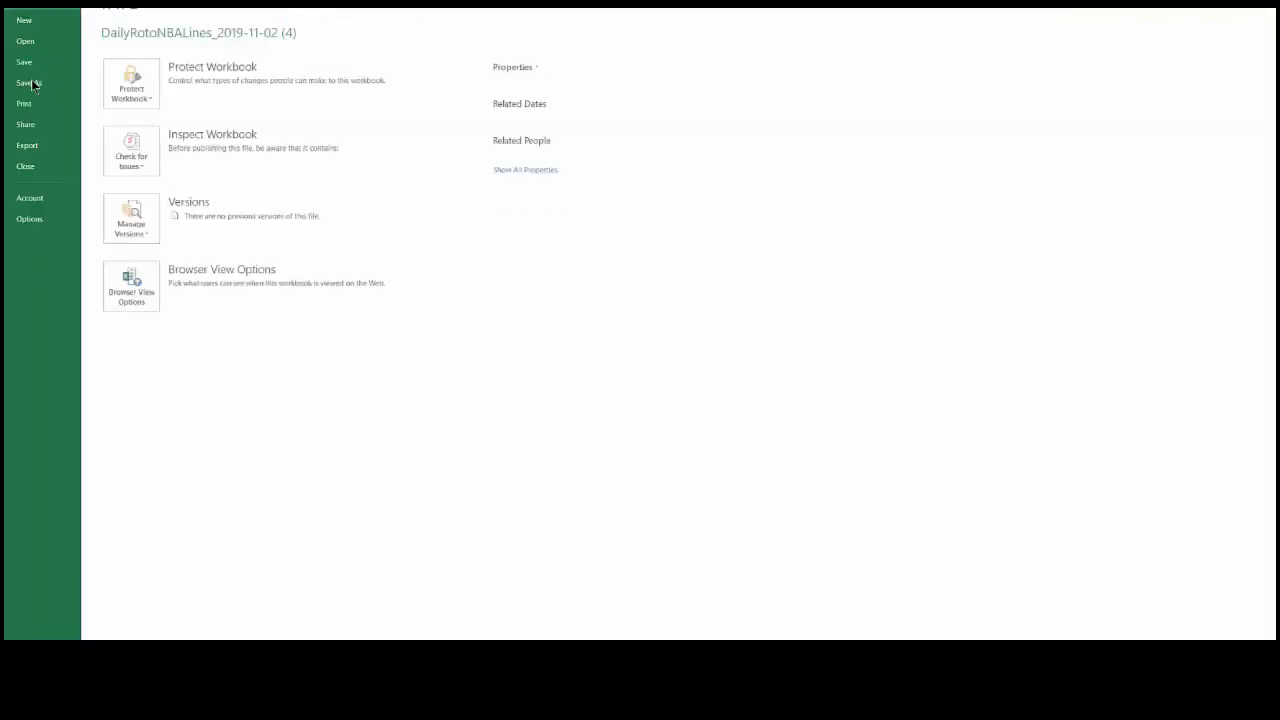
Step: Save the swapped lineups workbook as CSV (Comma delimited) and close it
click(30, 82)
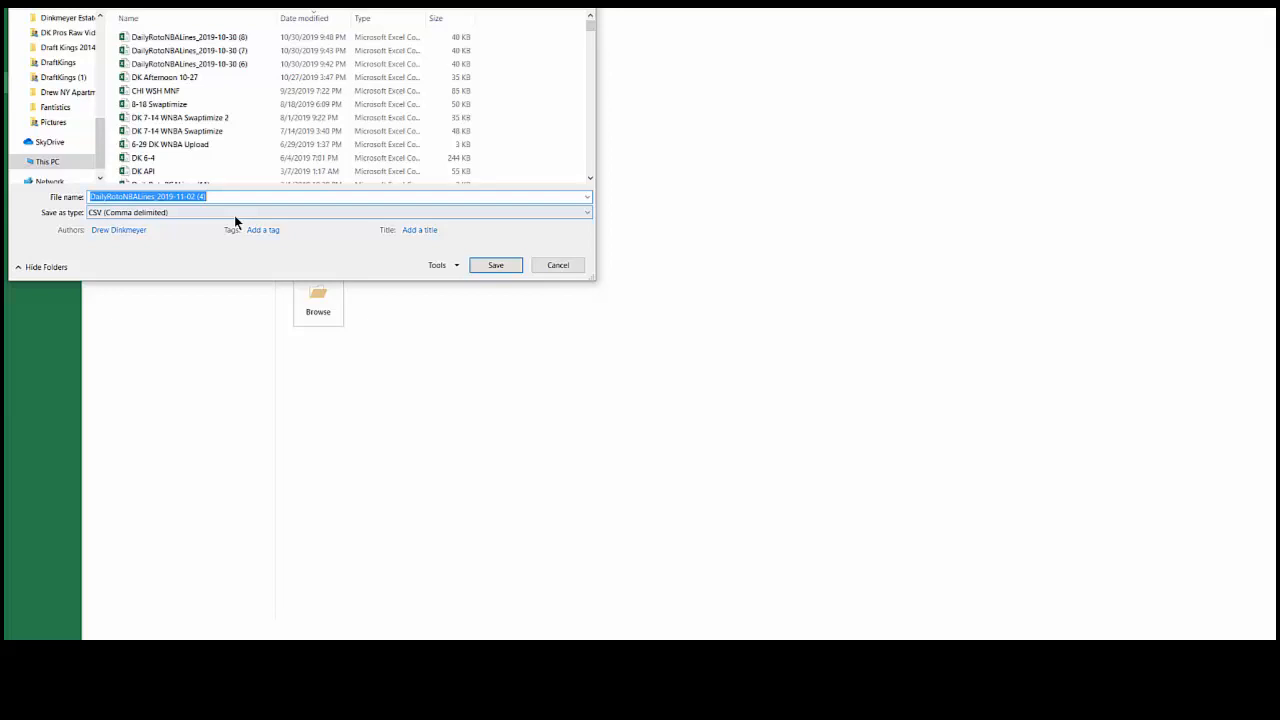
mouse_move(510, 268)
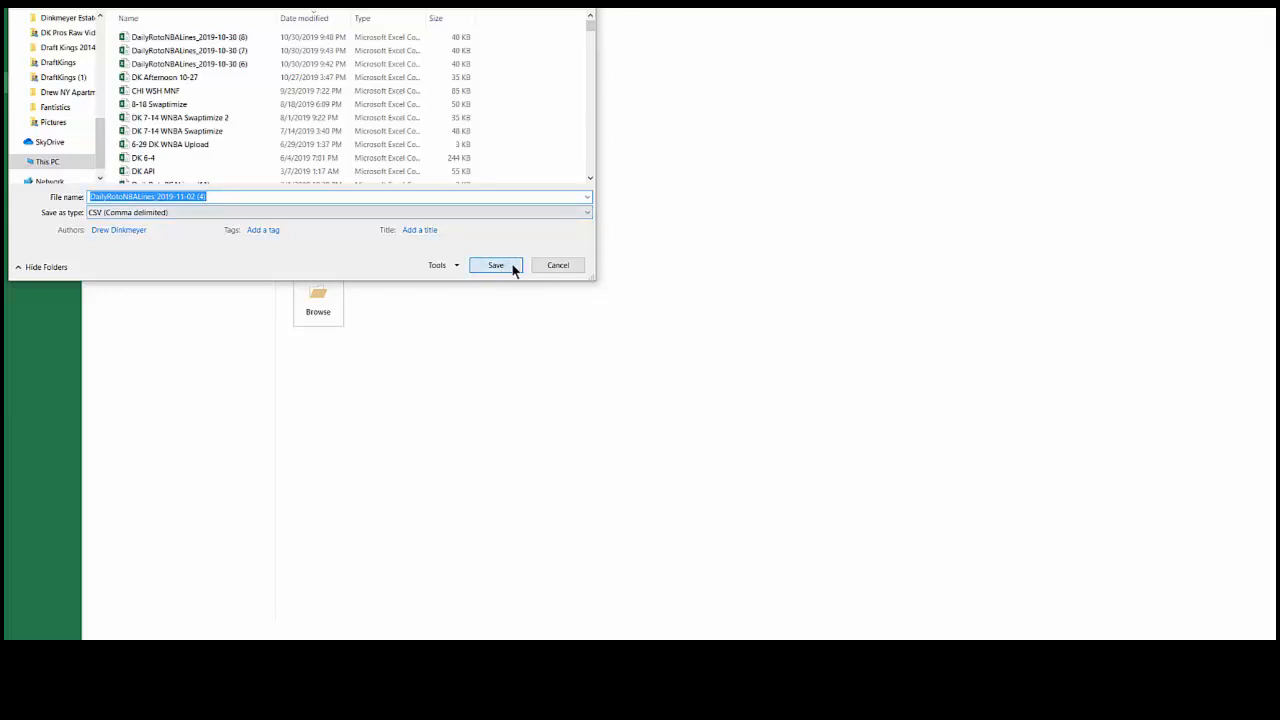
click(495, 265)
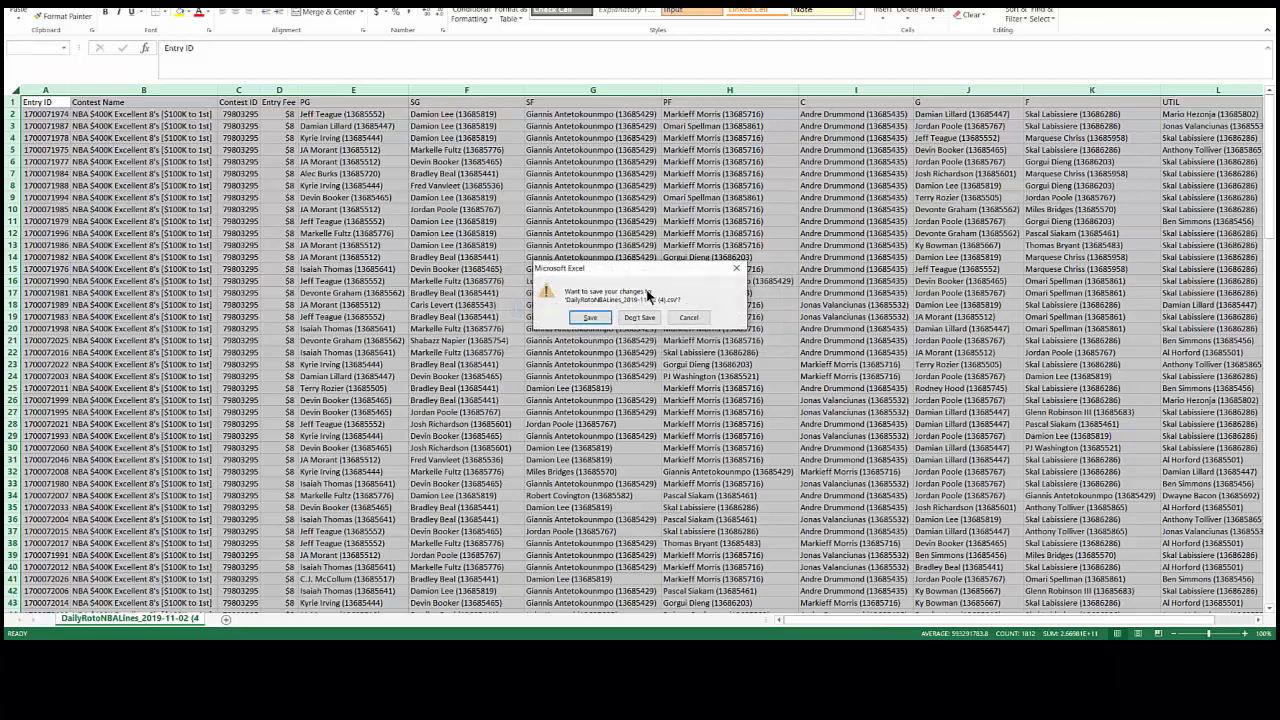
click(638, 317)
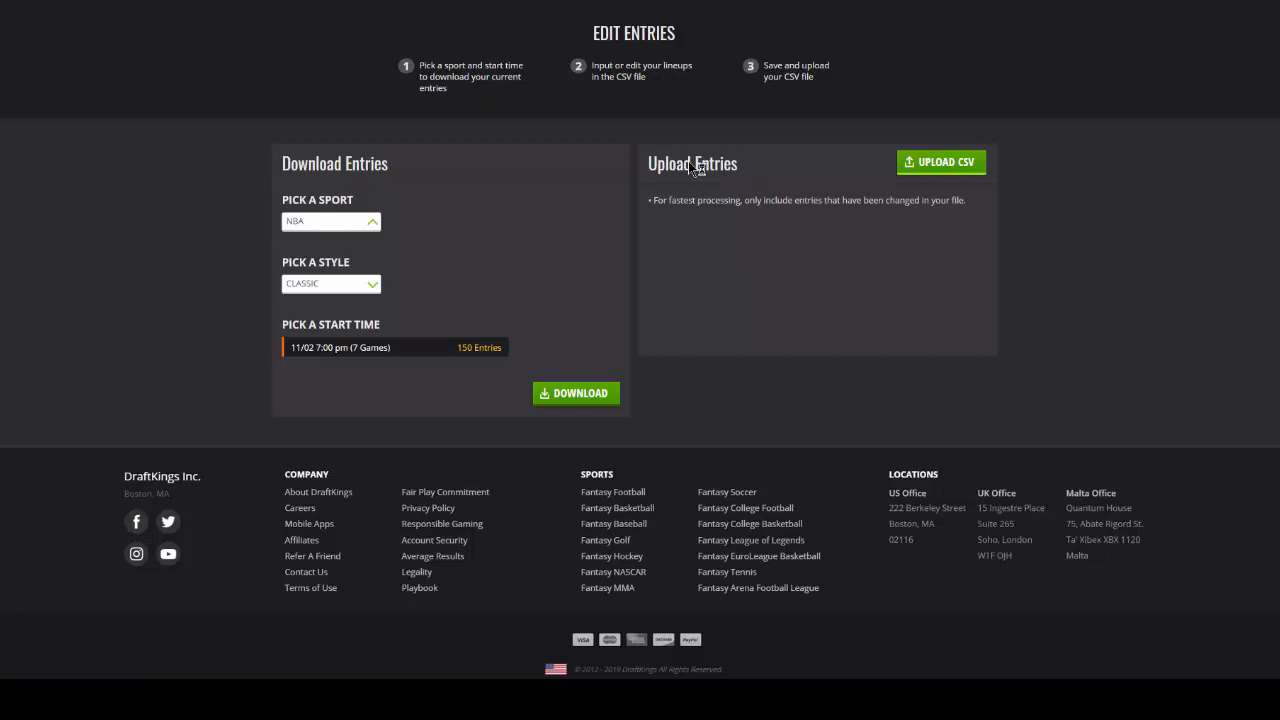
Step: Upload the saved CSV to DraftKings Edit Entries, updating 150/150 entries with 0 errors
click(941, 161)
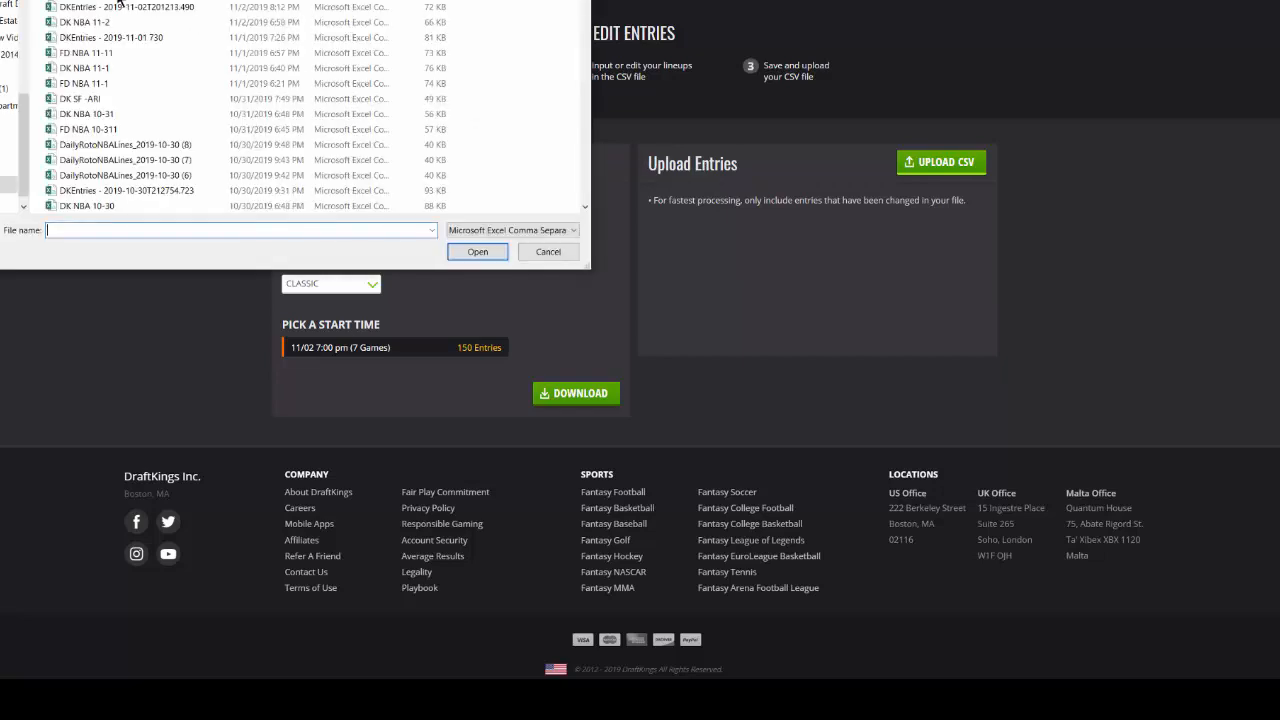
click(548, 251)
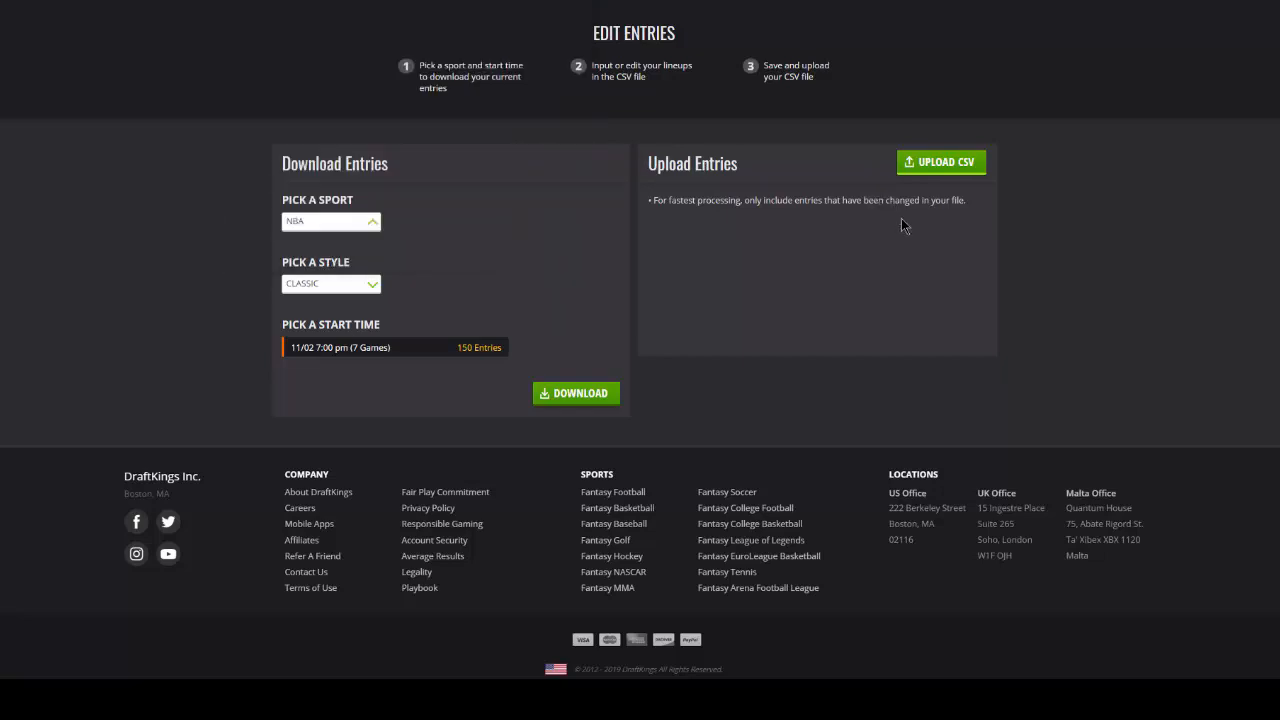
click(941, 161)
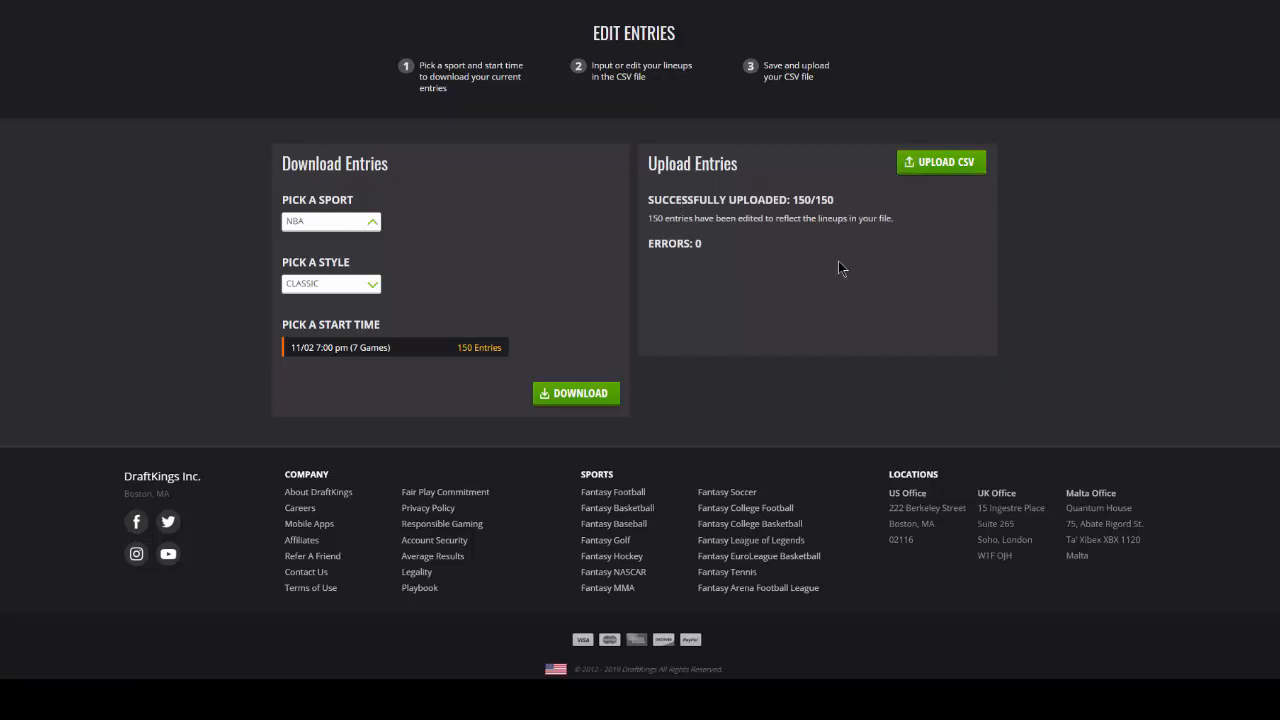
mouse_move(771, 261)
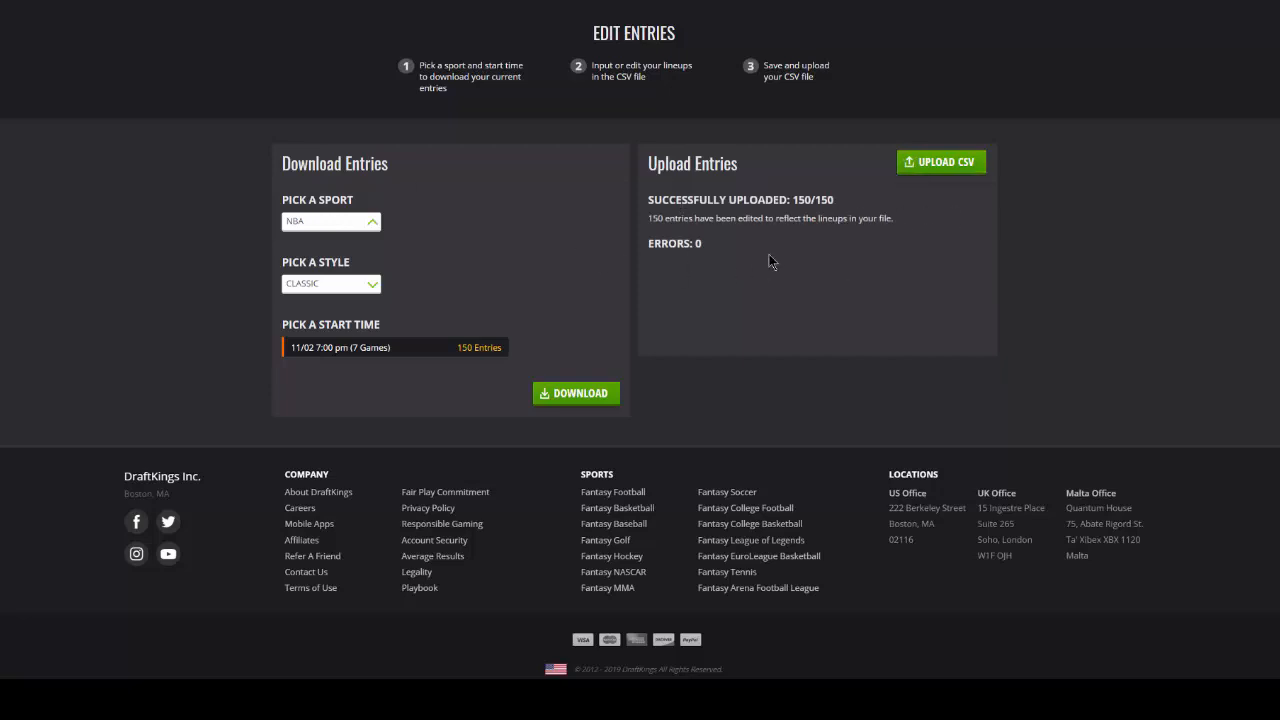
mouse_move(778, 273)
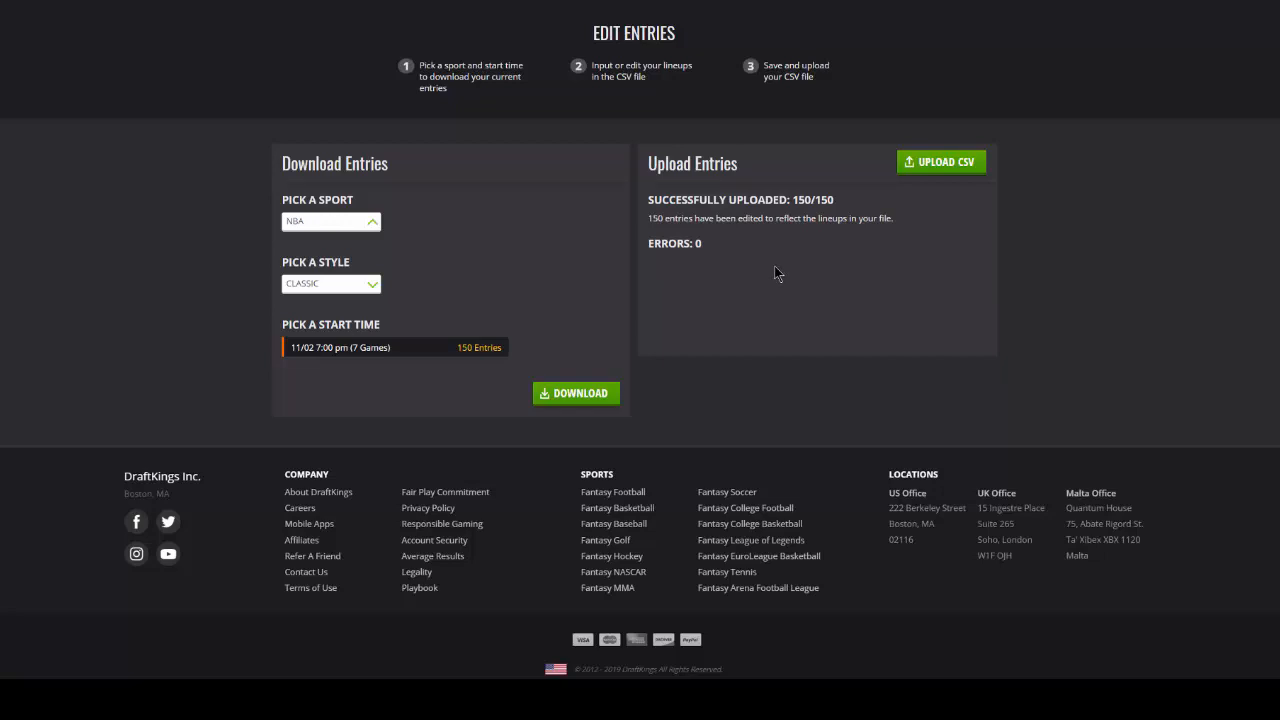
mouse_move(721, 178)
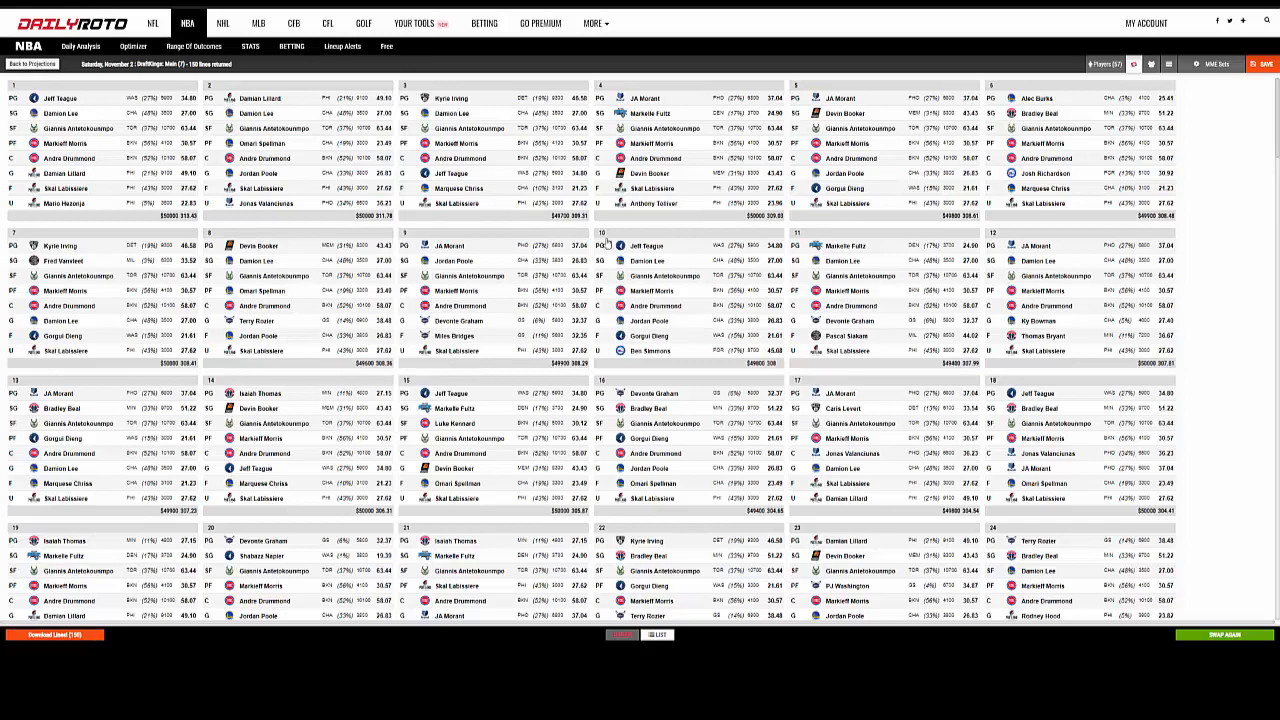
mouse_move(612, 218)
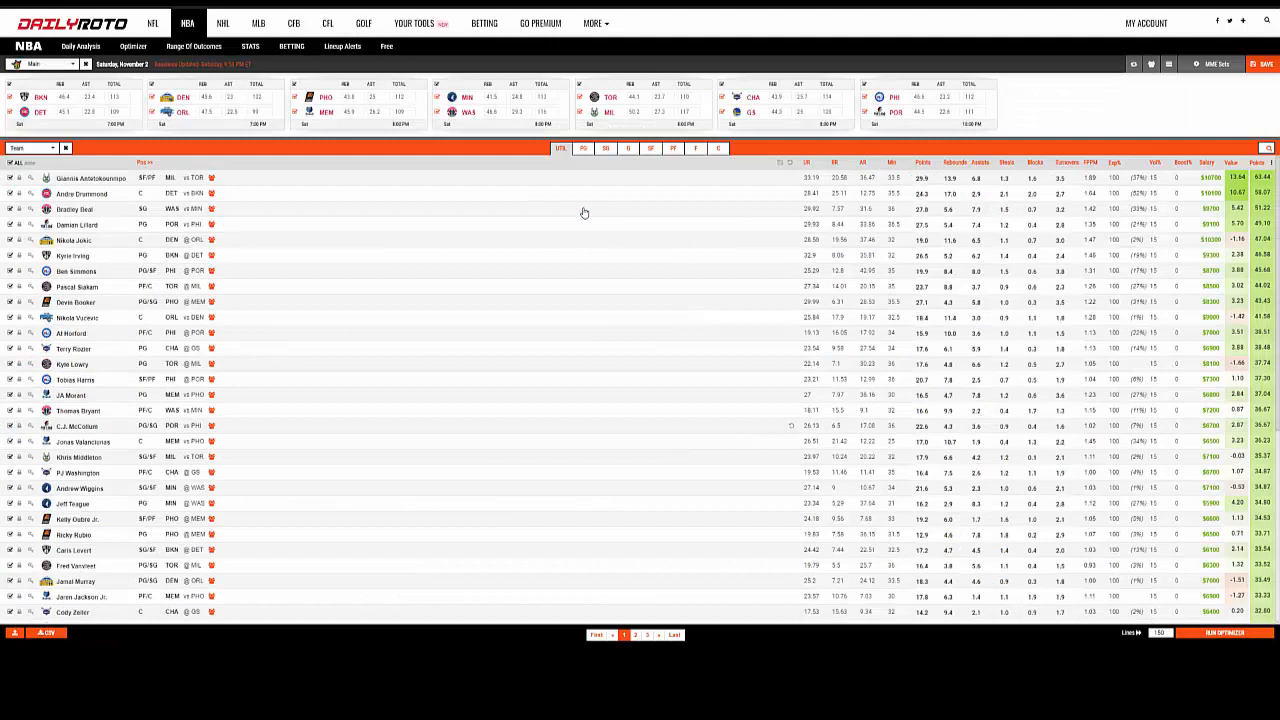
mouse_move(530, 232)
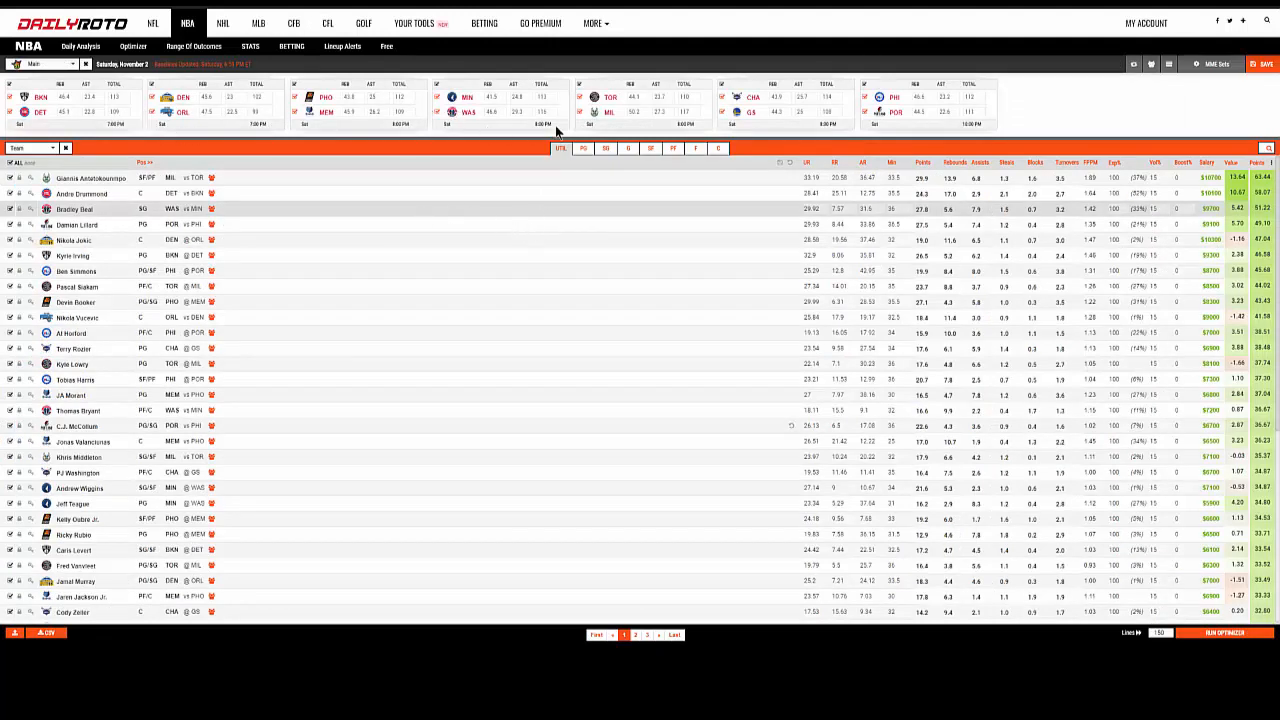
mouse_move(450, 186)
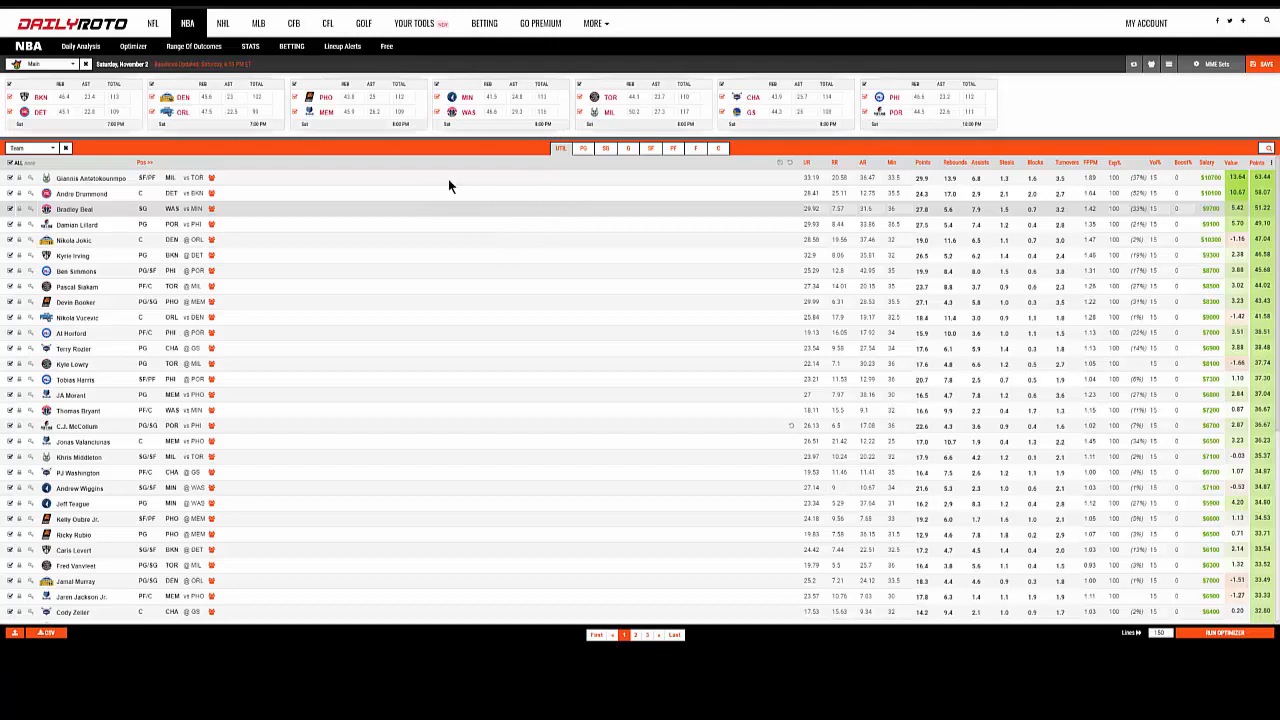
mouse_move(807, 207)
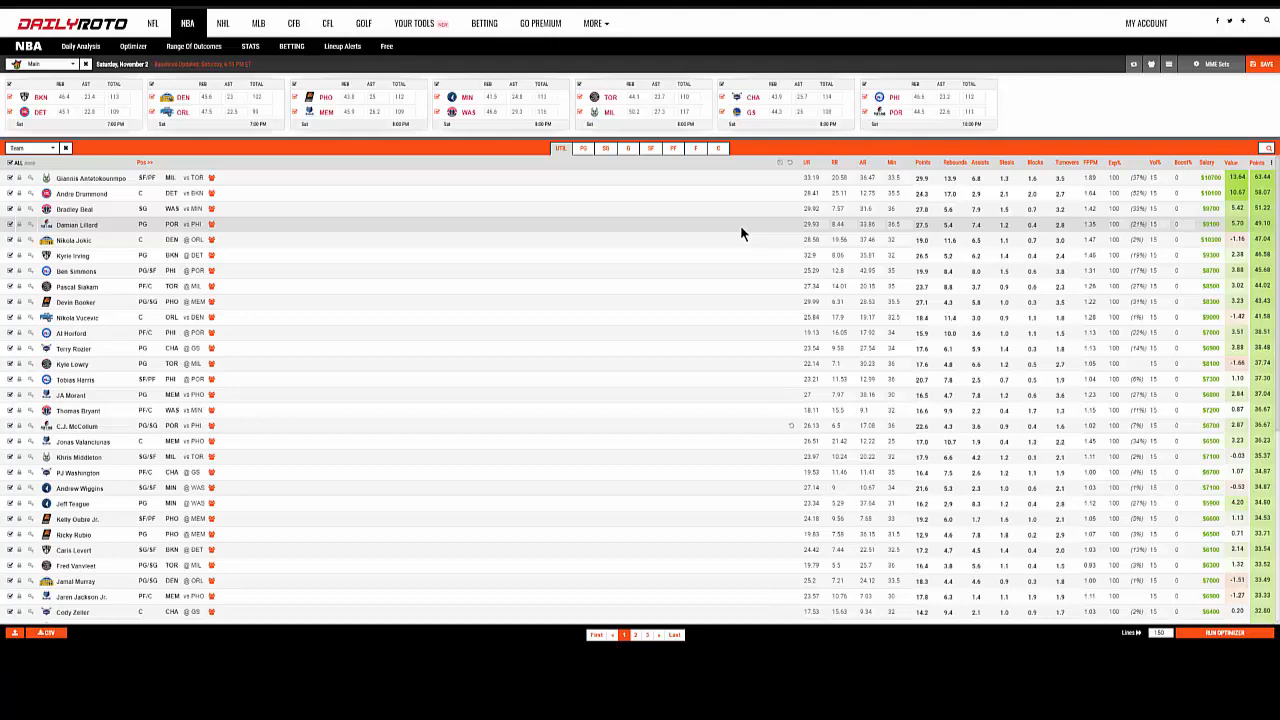
mouse_move(755, 246)
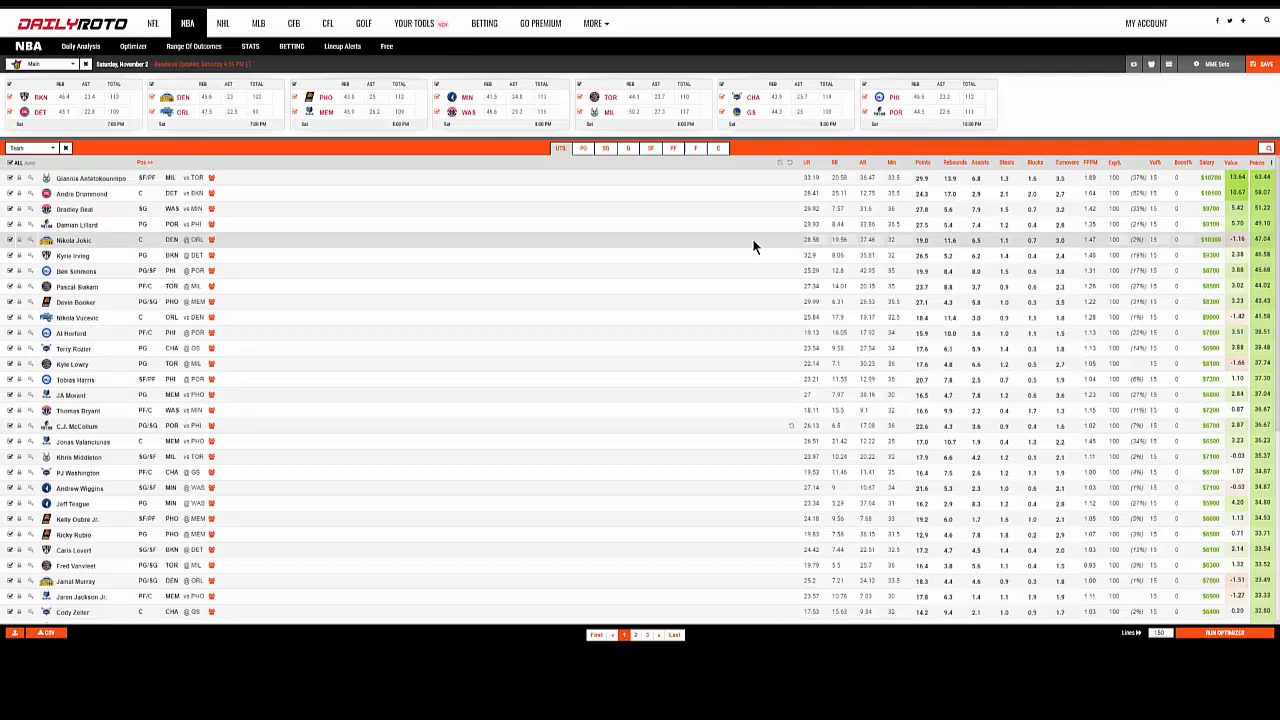